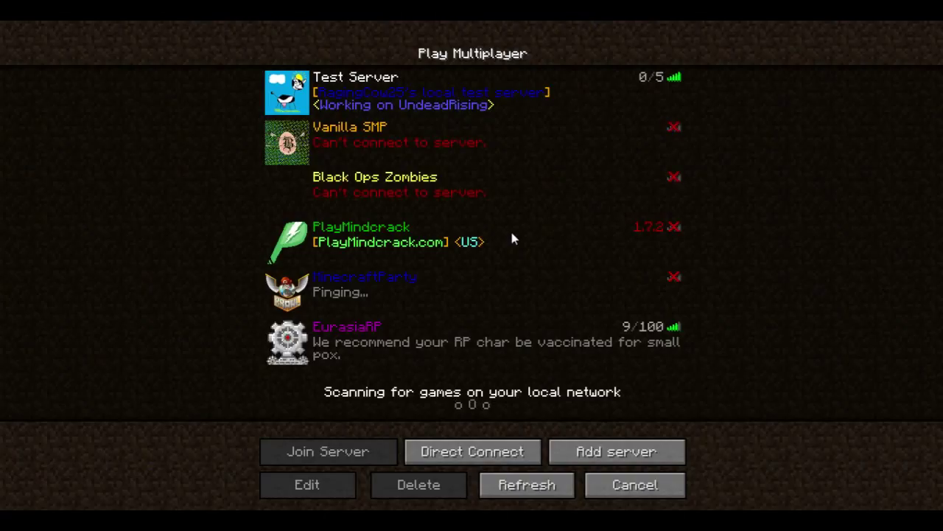
pyautogui.moveTo(357, 133)
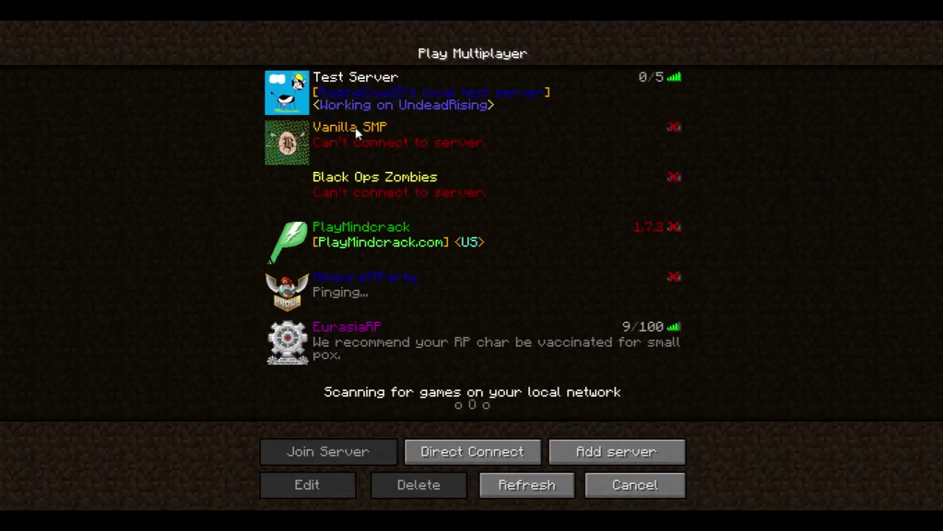
pyautogui.moveTo(374, 289)
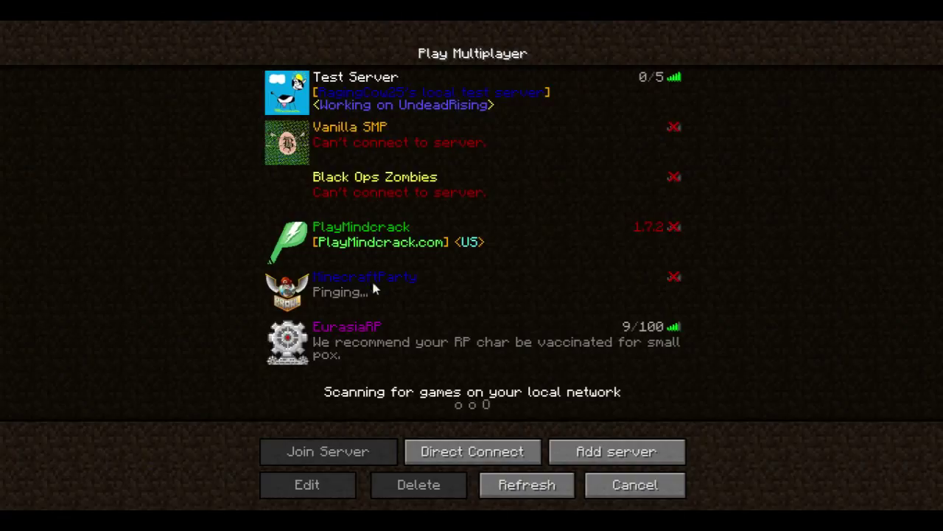
pyautogui.moveTo(361, 65)
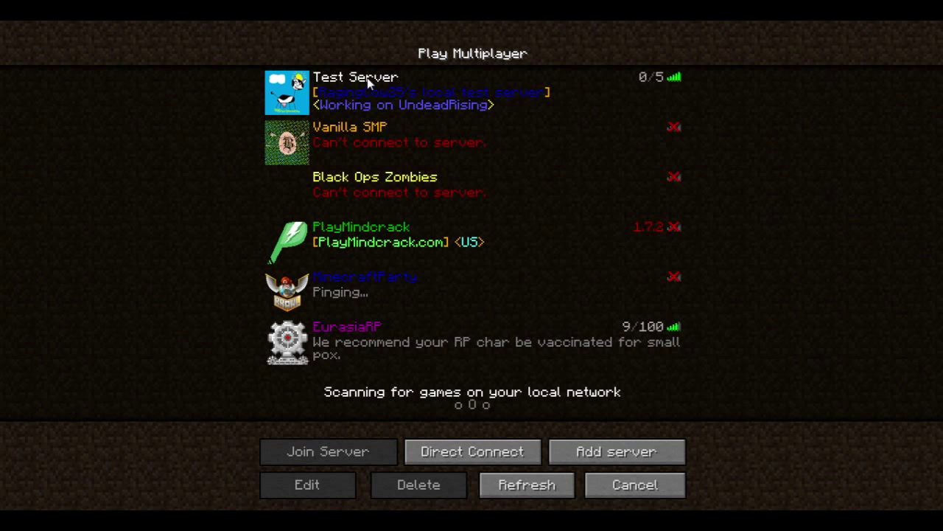
# Leave the Play Multiplayer screen and show the Select World list with ZombieRaid's coloured name
pyautogui.click(634, 483)
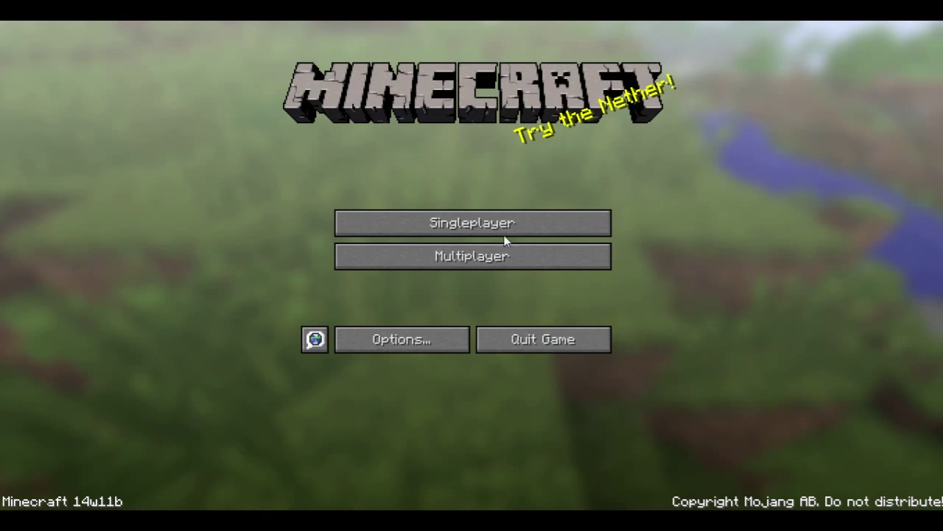
pyautogui.click(471, 222)
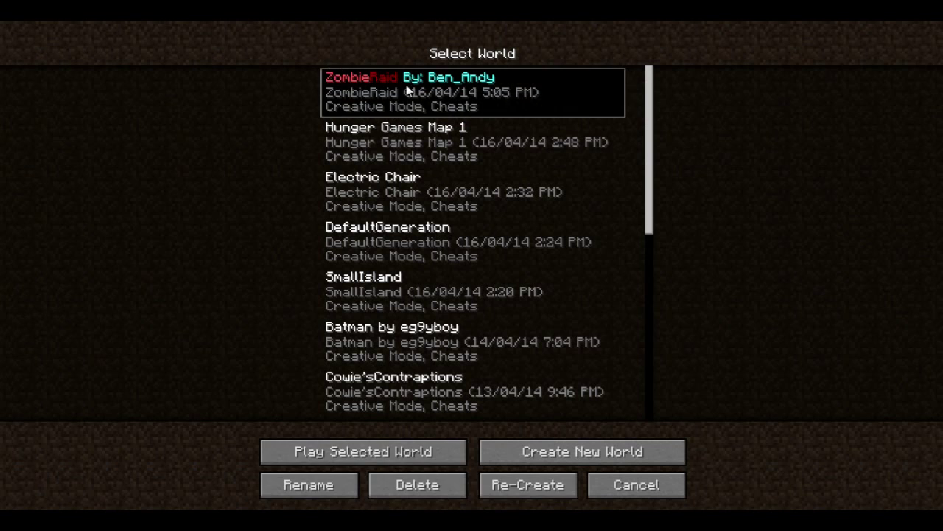
pyautogui.moveTo(641, 434)
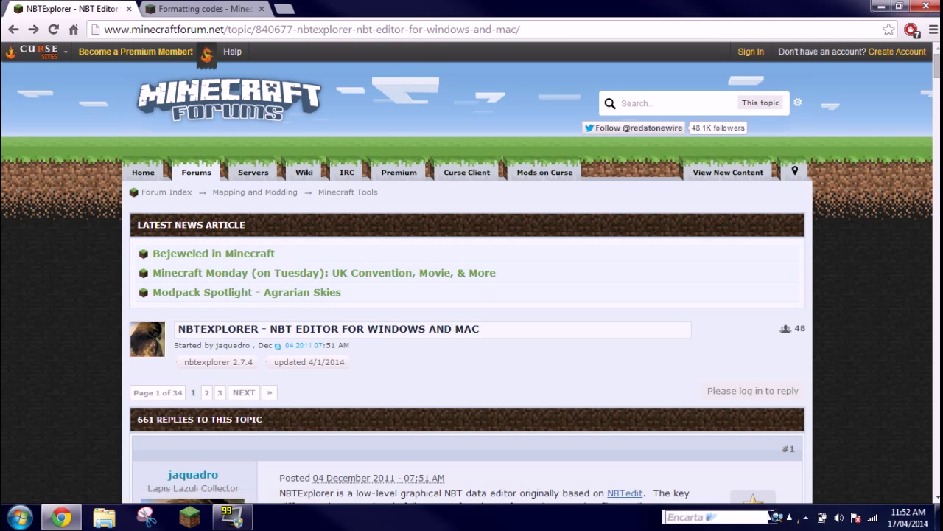
pyautogui.moveTo(391, 58)
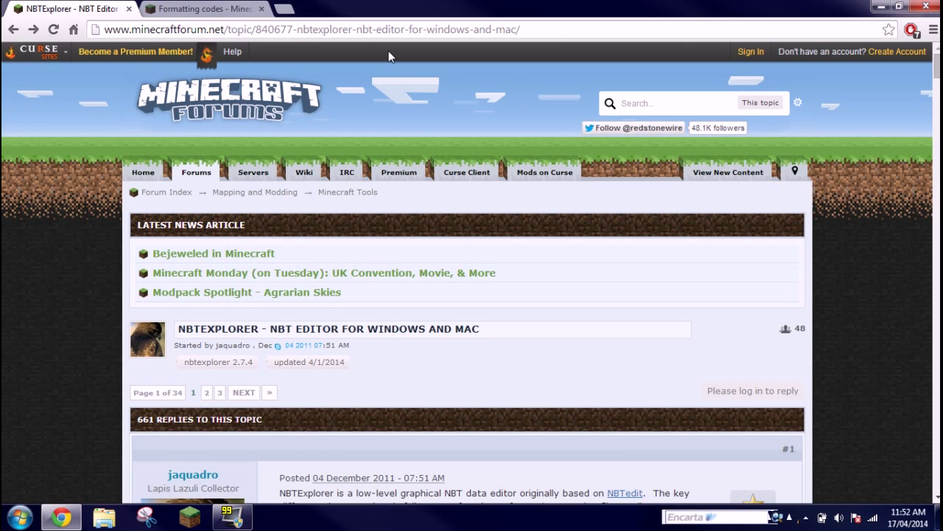
# Reach the forum post's download section and follow the Windows / Linux link
pyautogui.scroll(-3)
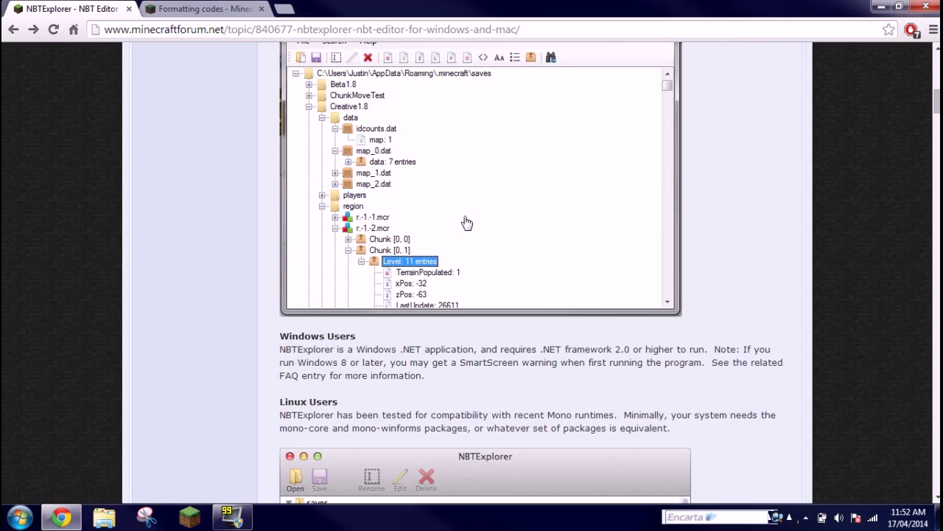
pyautogui.scroll(-3)
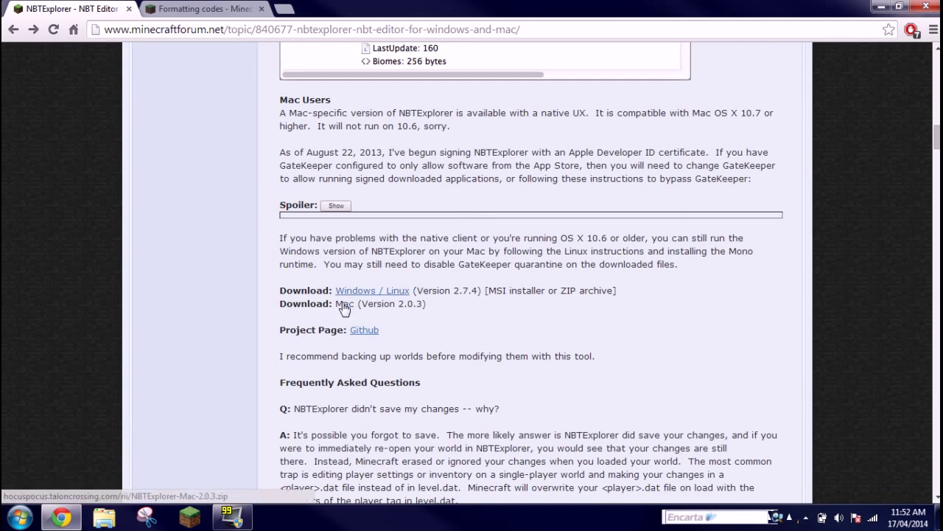
pyautogui.moveTo(404, 295)
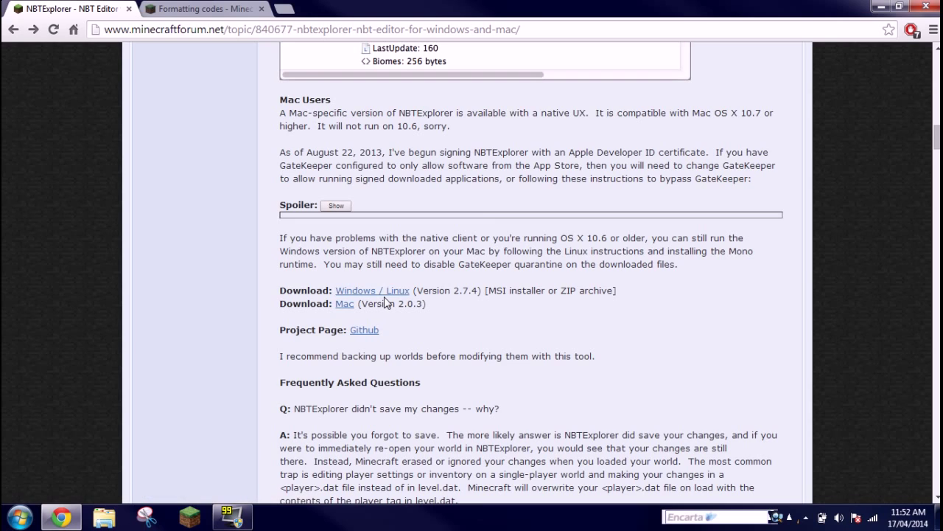
pyautogui.click(372, 289)
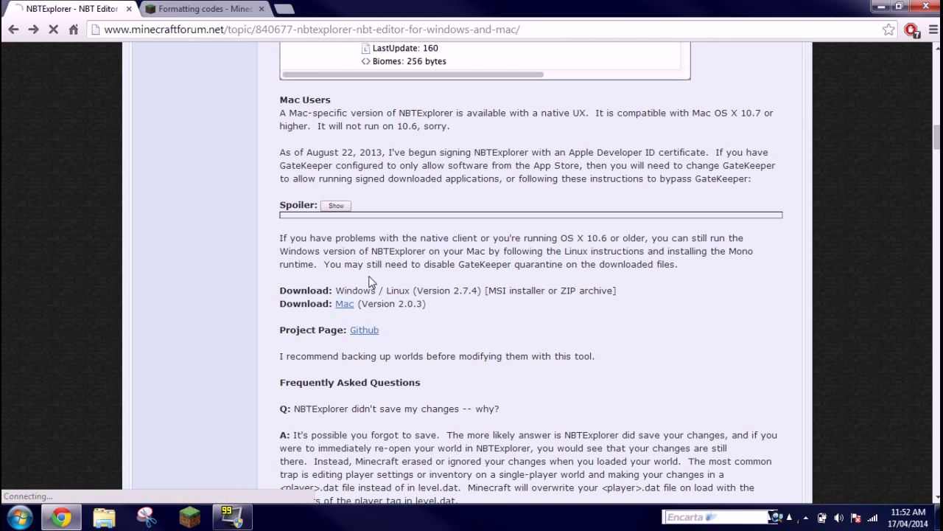
# Download NBTExplorer-2.7.4.zip from the GitHub release page
pyautogui.click(372, 289)
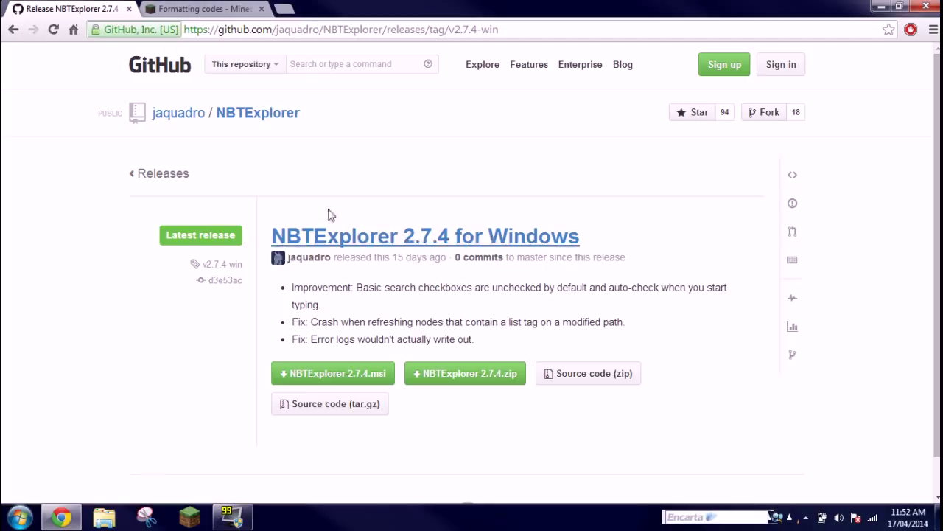
pyautogui.moveTo(485, 251)
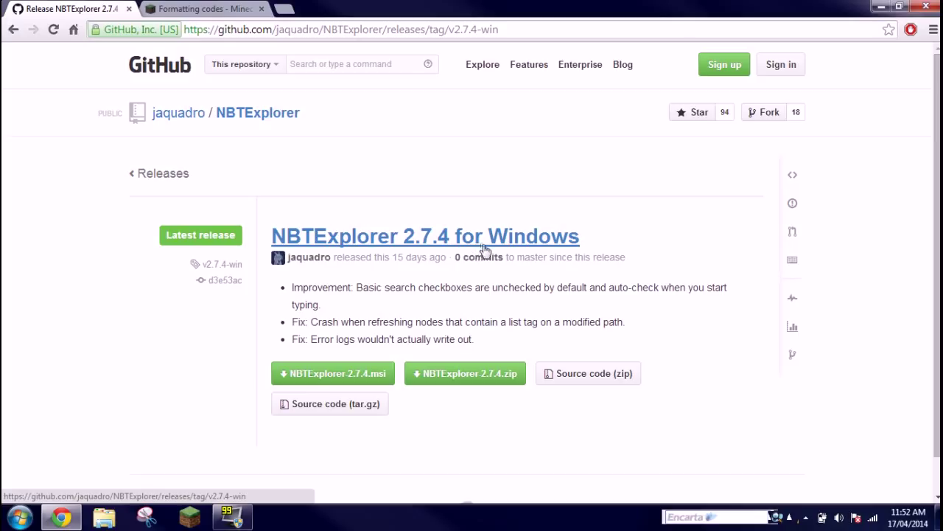
pyautogui.moveTo(478, 271)
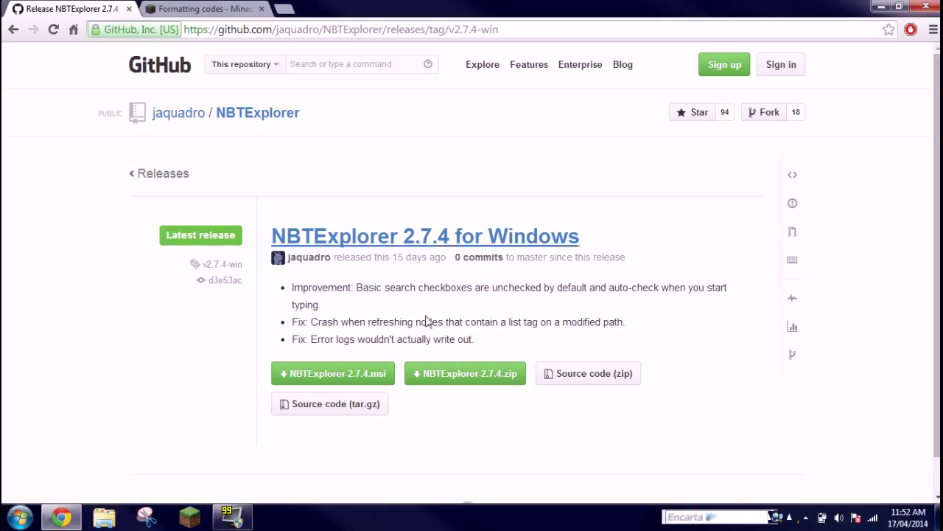
pyautogui.moveTo(501, 389)
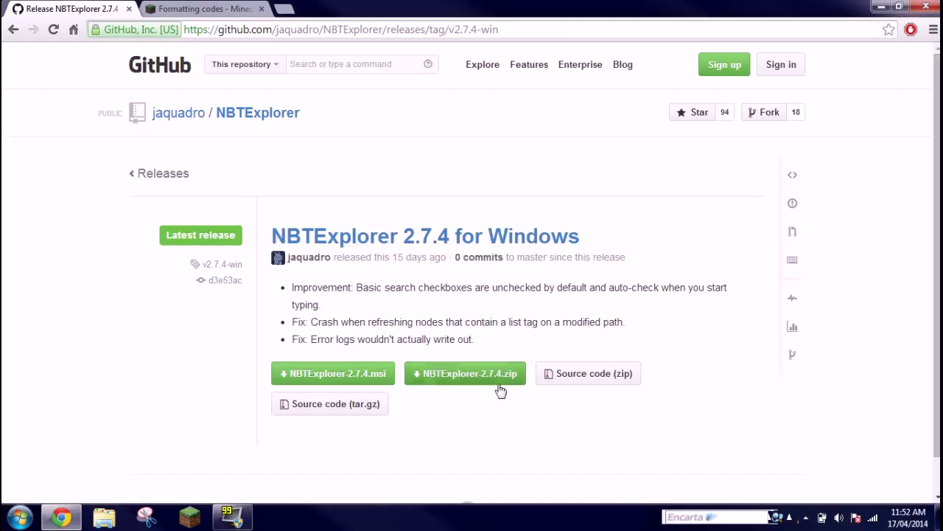
pyautogui.click(465, 373)
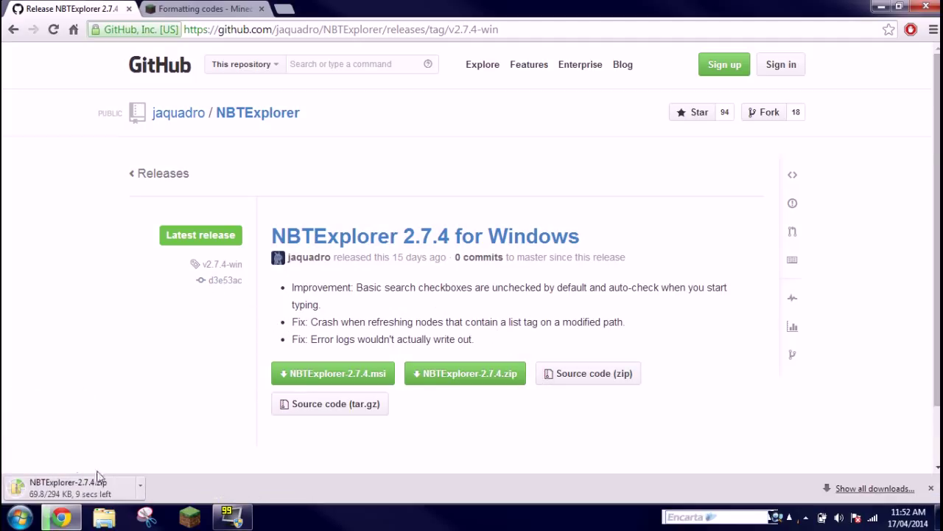
pyautogui.moveTo(138, 441)
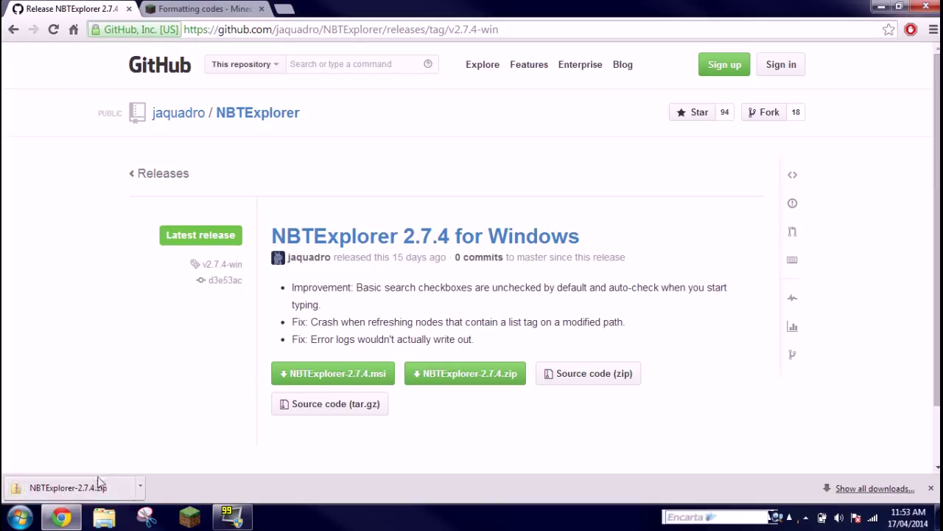
pyautogui.moveTo(81, 487)
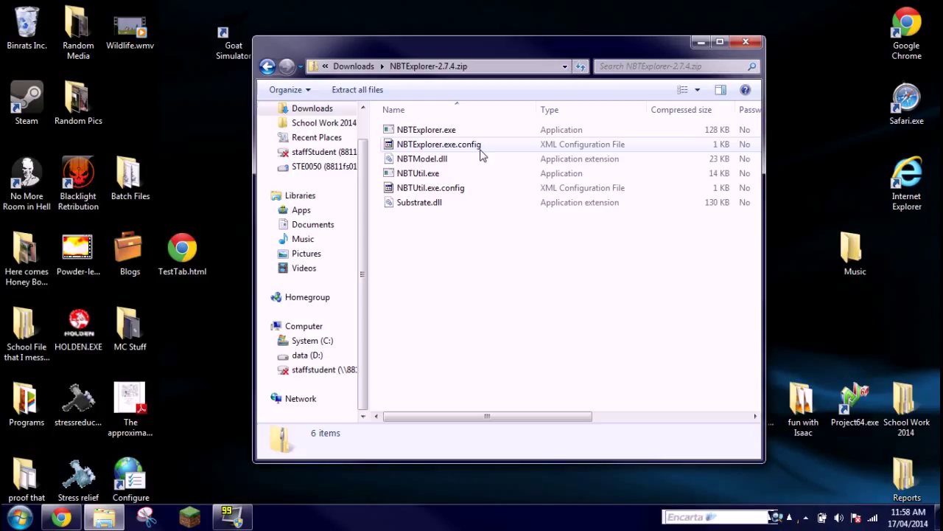
pyautogui.moveTo(479, 155)
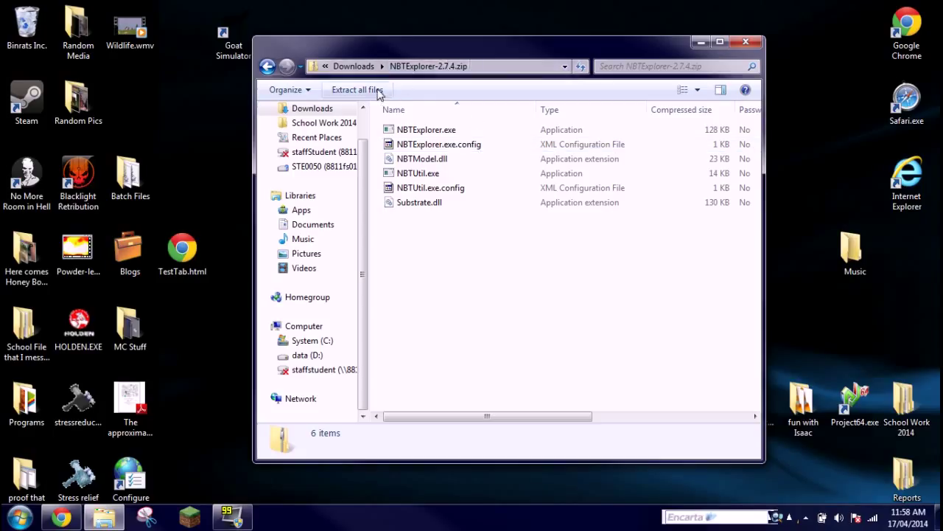
# Start Extract All and create a new NBTExplorer folder on the Desktop as destination
pyautogui.click(357, 90)
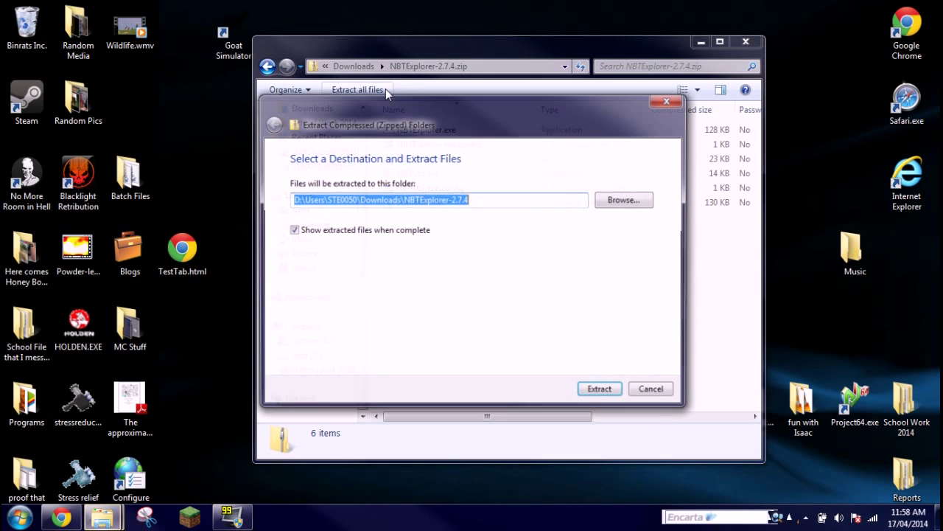
pyautogui.click(623, 201)
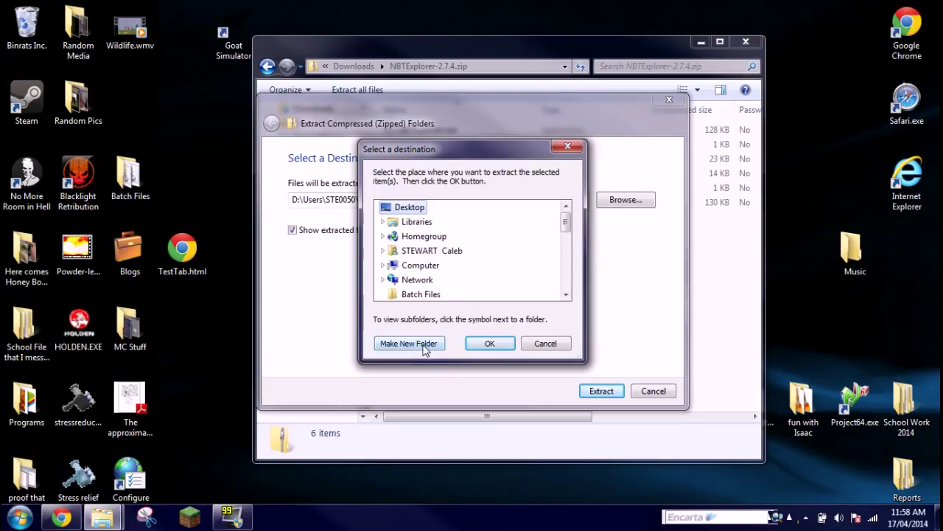
pyautogui.click(409, 342)
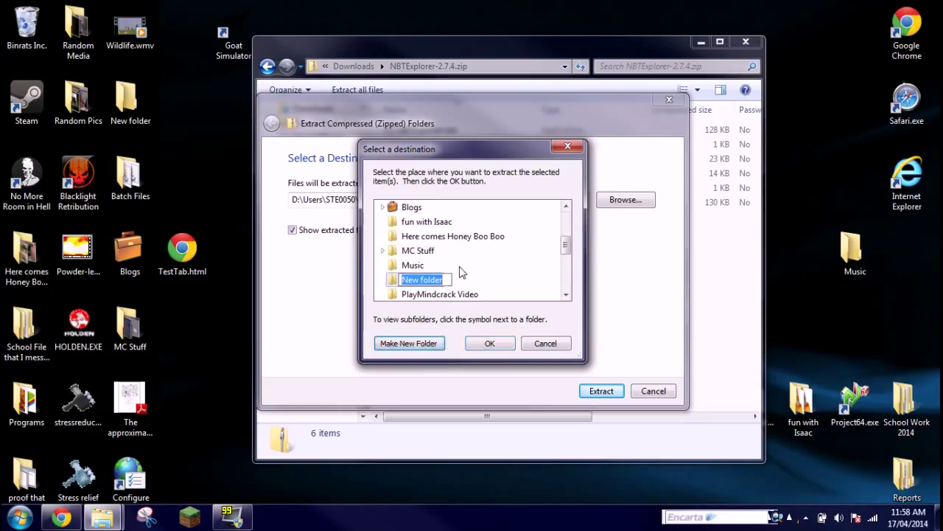
pyautogui.write('NBTExplorer')
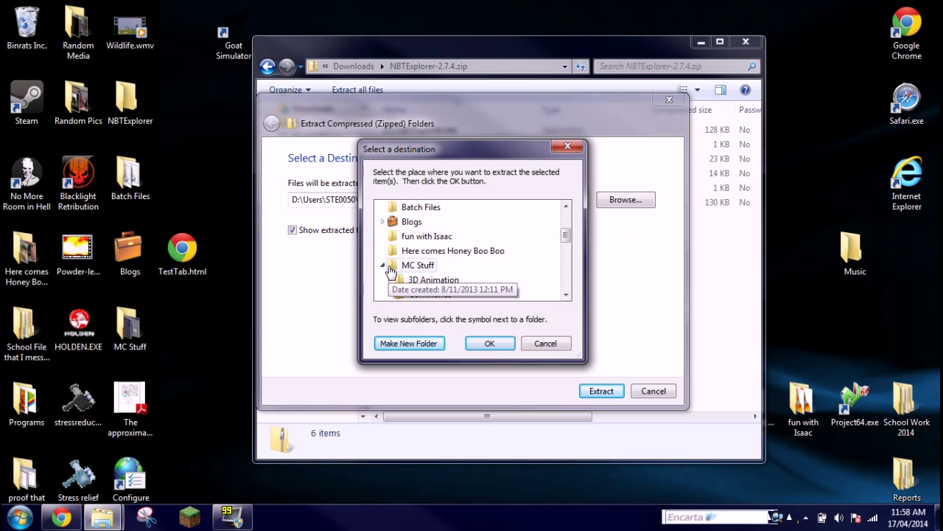
pyautogui.scroll(-3)
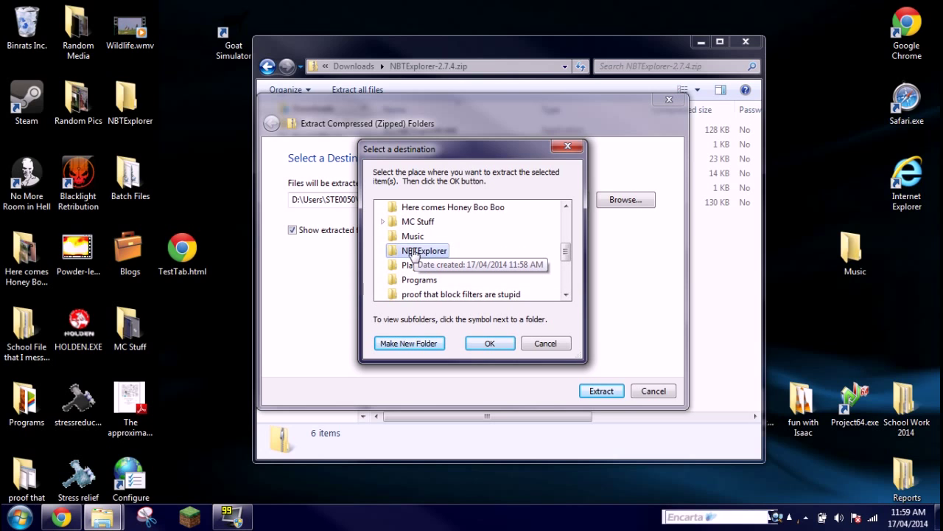
pyautogui.moveTo(495, 319)
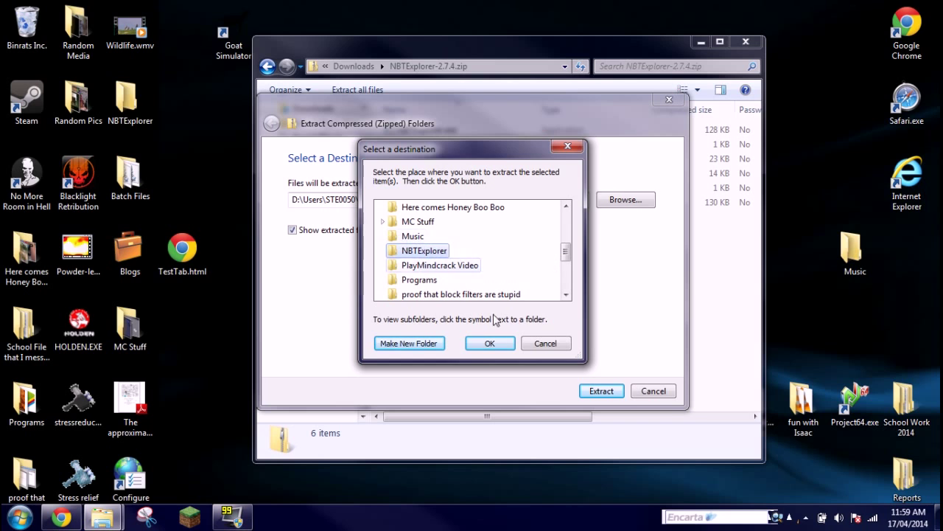
# Confirm Desktop\NBTExplorer as destination and extract the zip files there
pyautogui.click(490, 342)
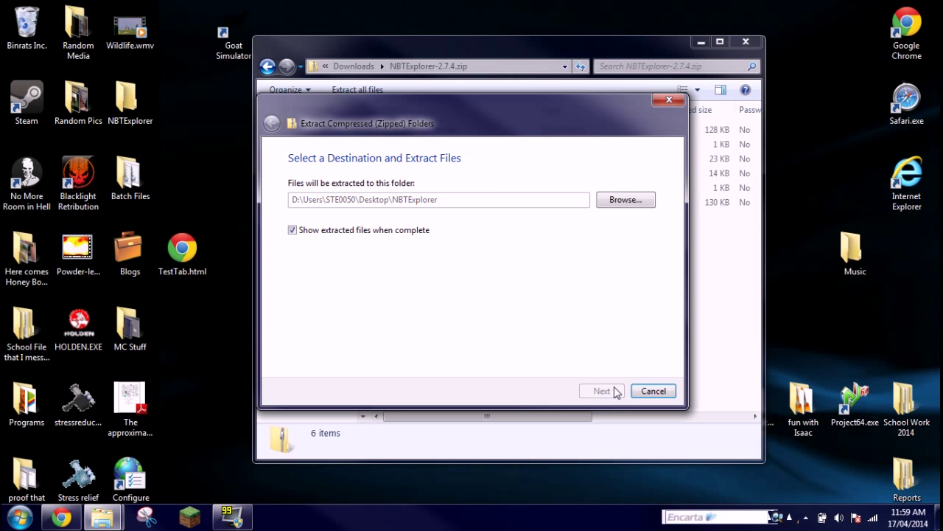
pyautogui.click(601, 390)
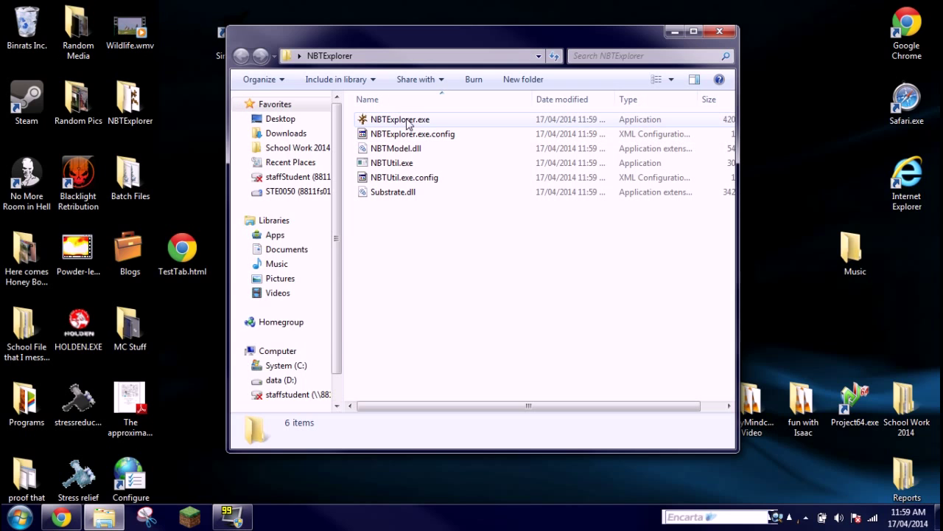
# Launch NBTExplorer.exe and allow the unverified program to run
pyautogui.click(401, 118)
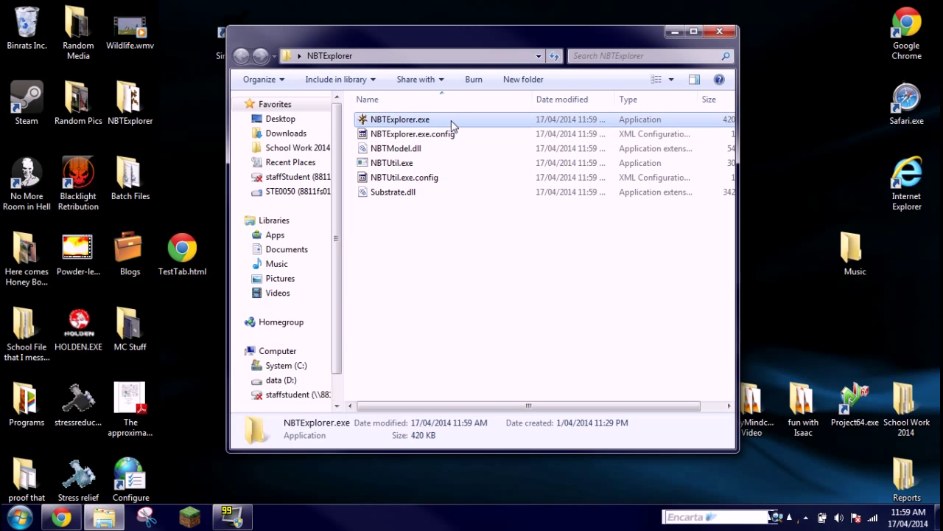
pyautogui.doubleClick(401, 118)
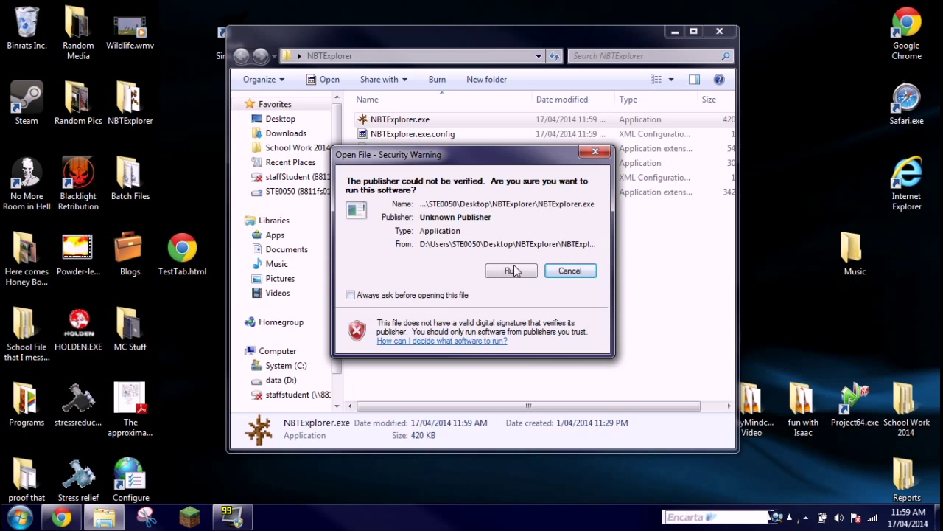
pyautogui.click(510, 271)
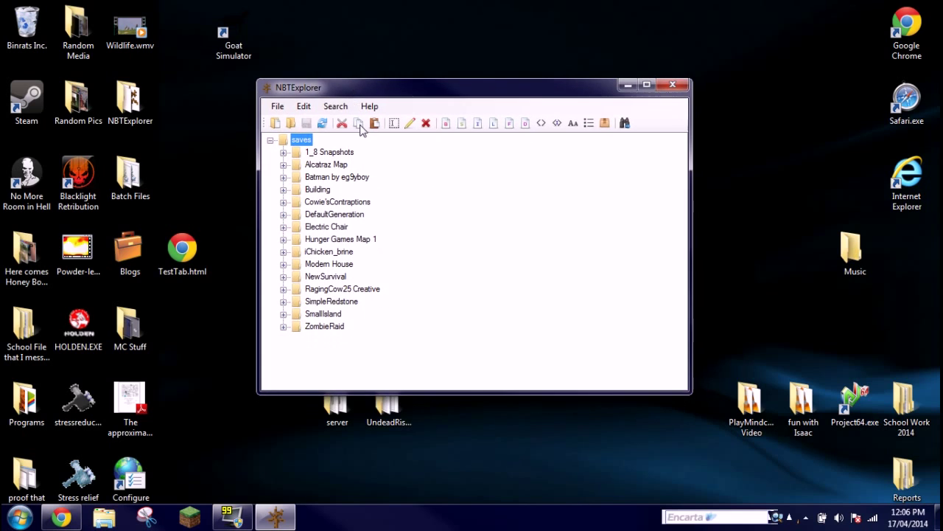
# Maximize NBTExplorer and point Open NBT Data Source at D:\Users\STE0050\AppData\Roaming\.minecraft
pyautogui.click(646, 84)
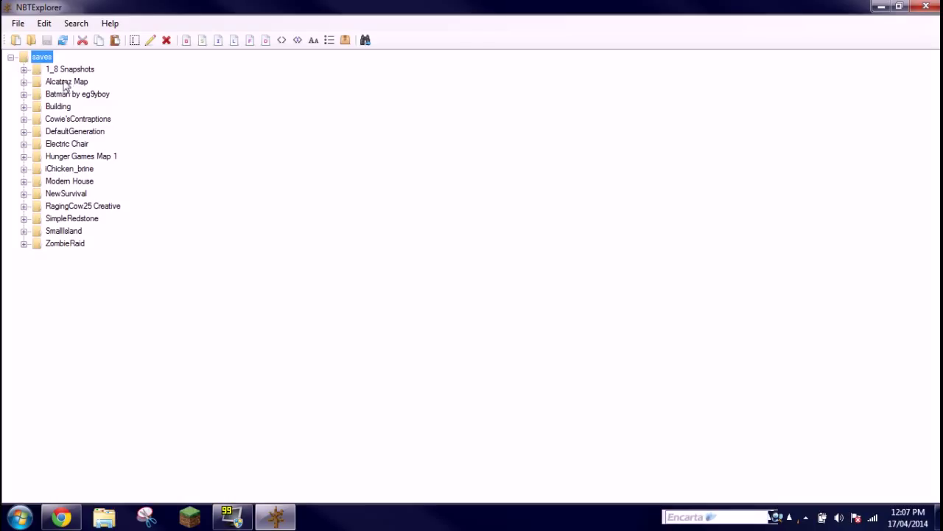
pyautogui.moveTo(165, 42)
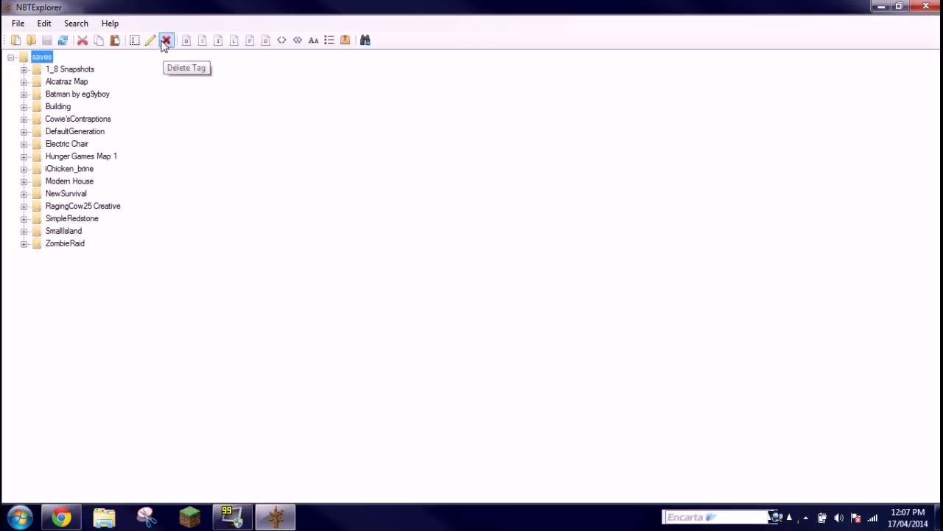
pyautogui.moveTo(135, 41)
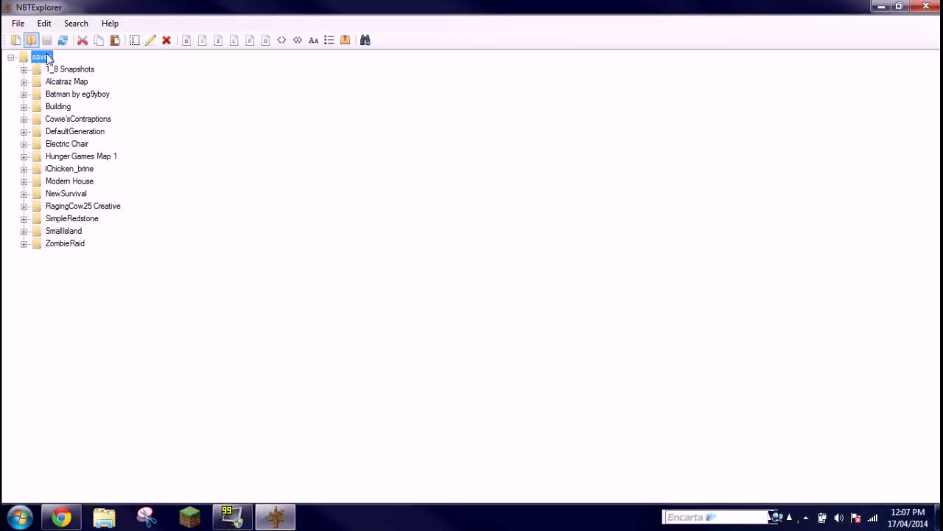
pyautogui.moveTo(15, 40)
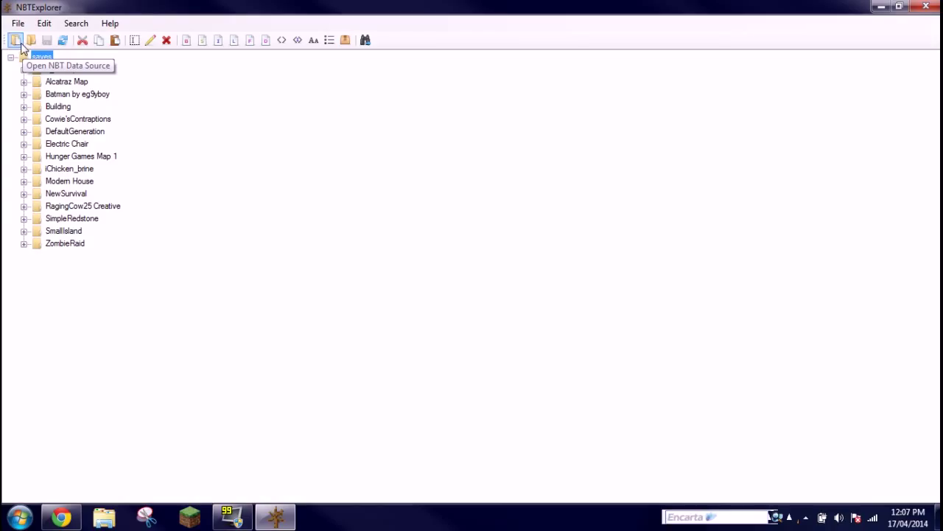
pyautogui.click(15, 40)
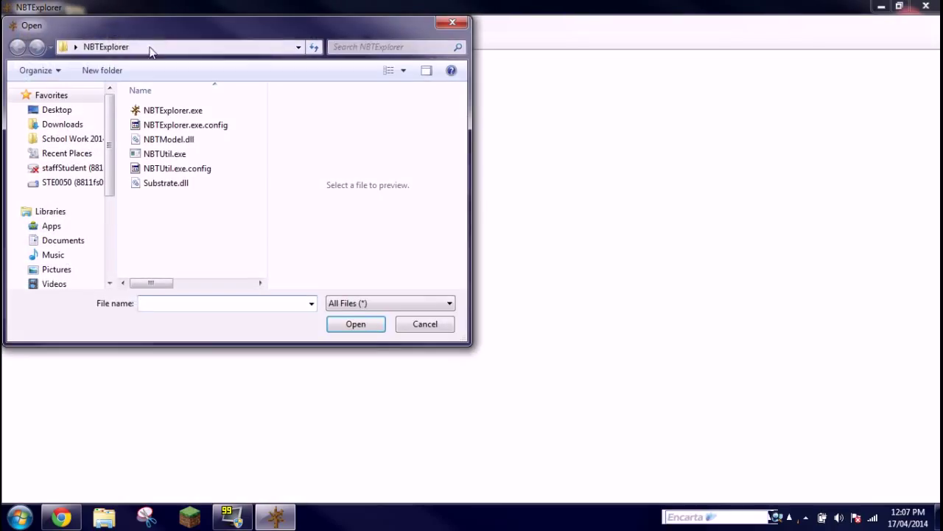
pyautogui.write('D:\\Users\\STE0050\\AppData\\Roaming\\.minecraft')
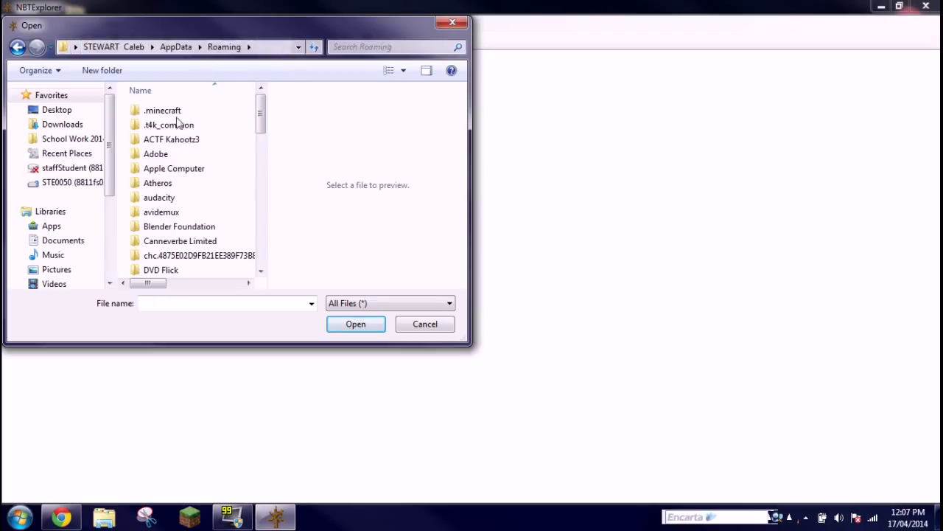
pyautogui.click(162, 109)
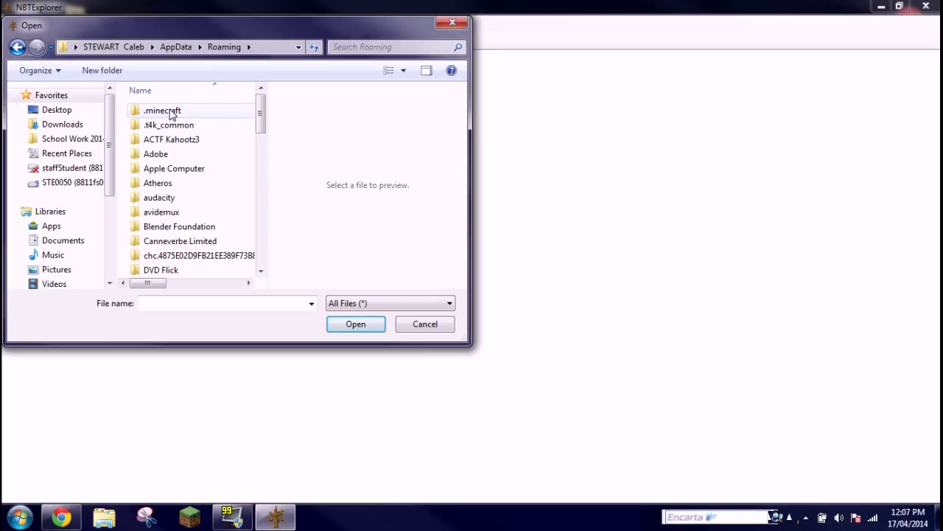
pyautogui.moveTo(162, 110)
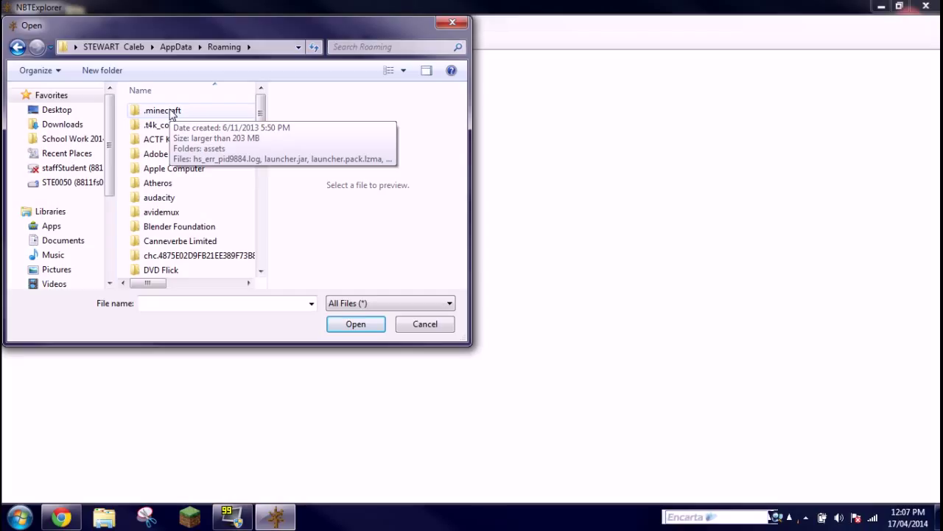
# Inside .minecraft, load servers.dat, listing a servers tag with 6 entries
pyautogui.click(163, 109)
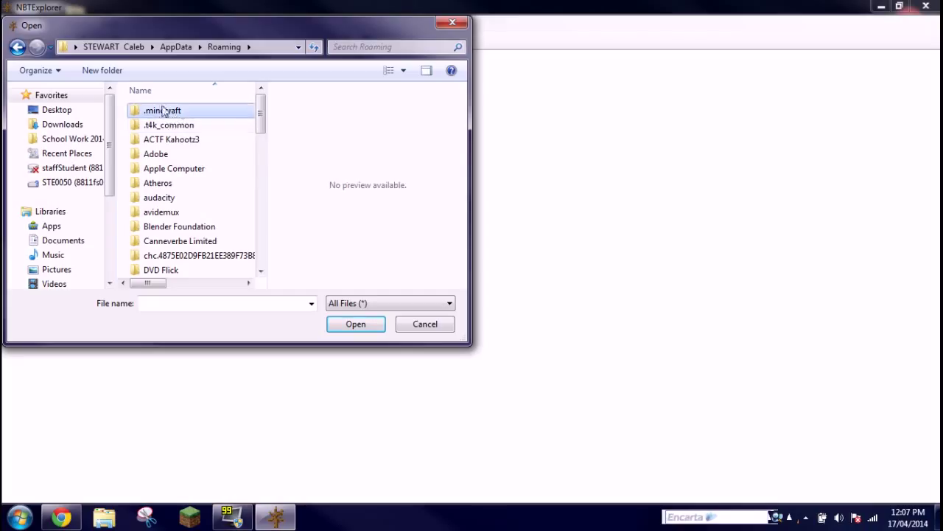
pyautogui.doubleClick(162, 109)
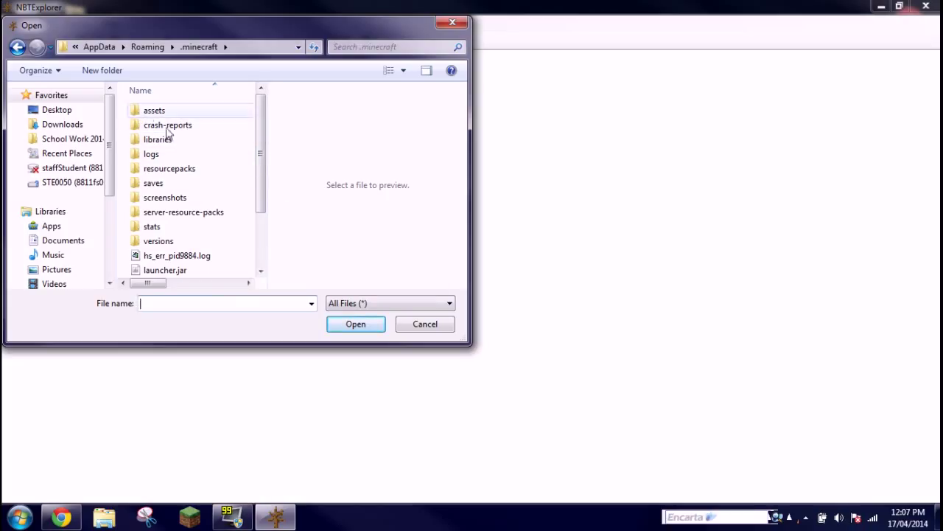
pyautogui.scroll(-3)
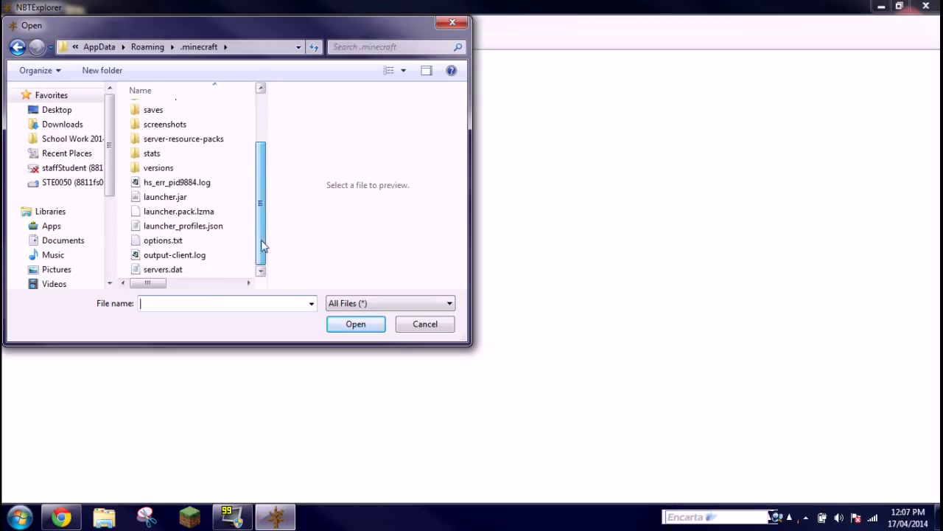
pyautogui.click(163, 268)
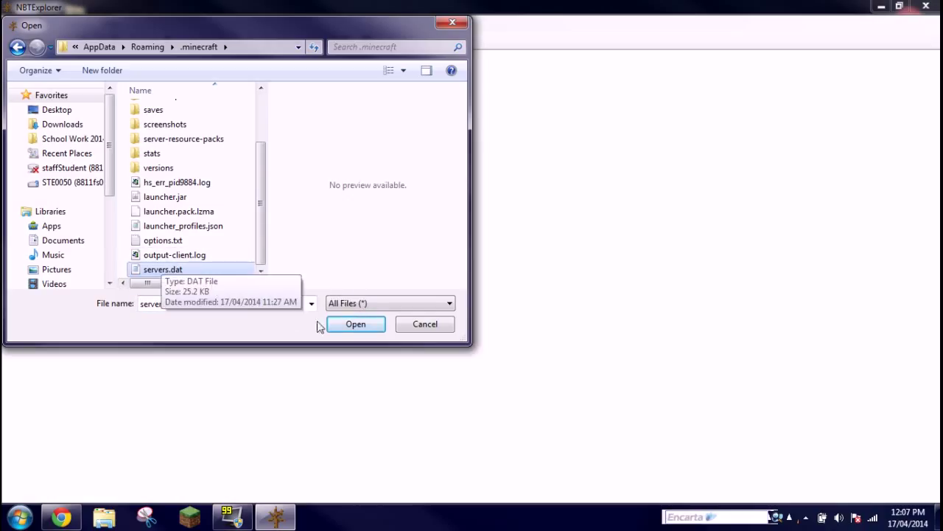
pyautogui.click(356, 324)
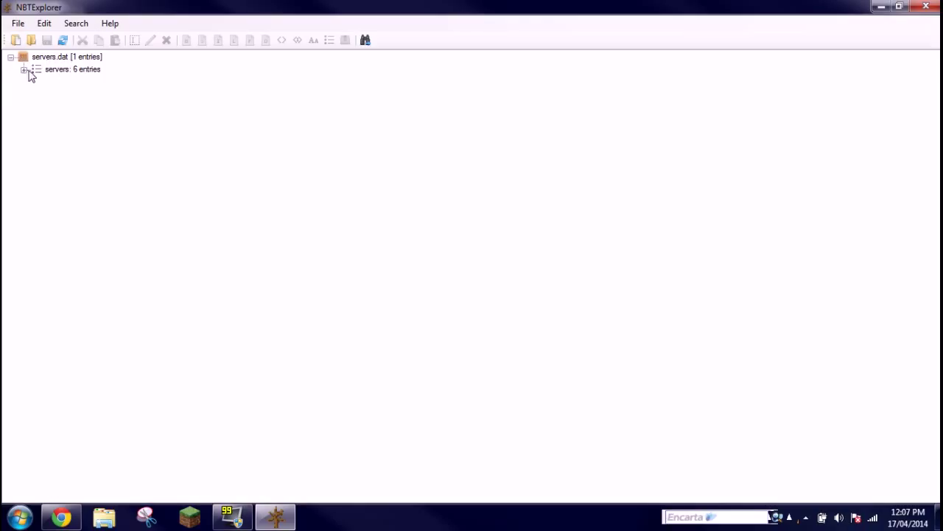
# Expand servers and the first entry, selecting its name tag Test Server
pyautogui.click(23, 69)
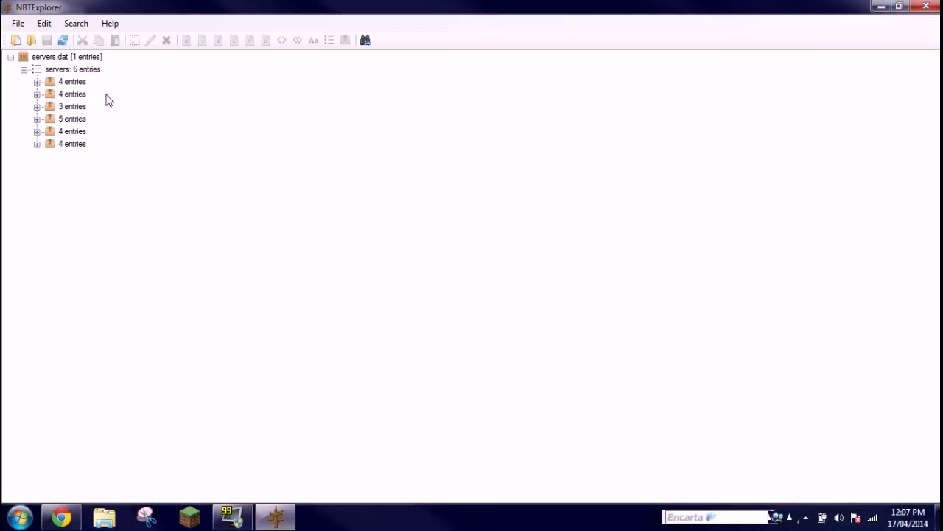
pyautogui.moveTo(50, 83)
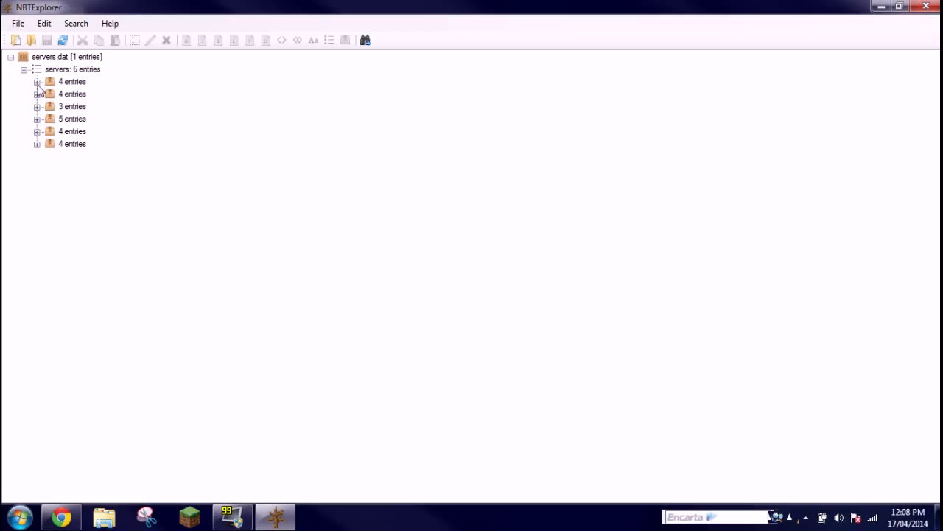
pyautogui.moveTo(41, 87)
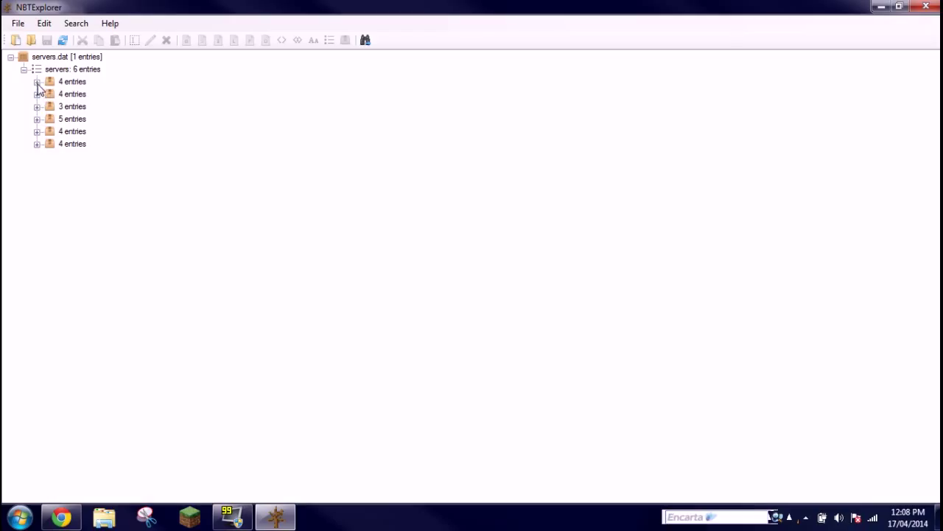
pyautogui.click(37, 82)
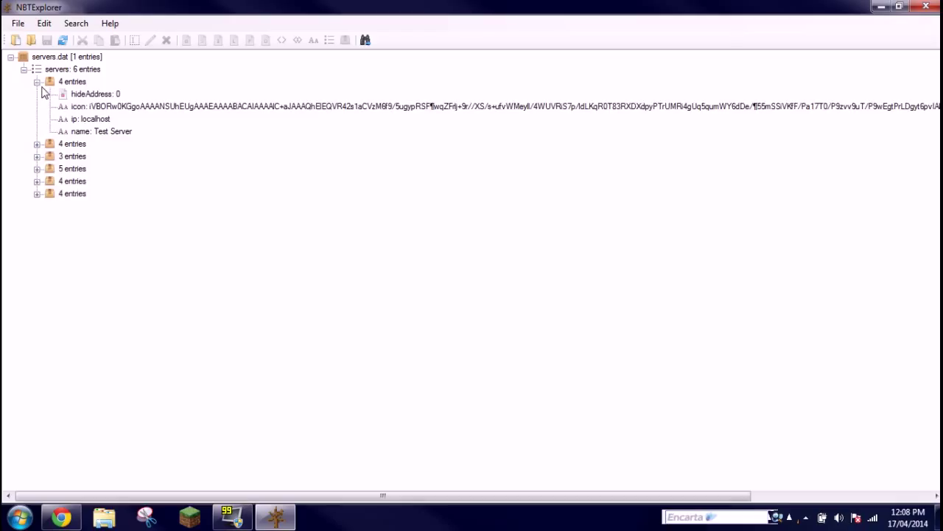
pyautogui.moveTo(53, 106)
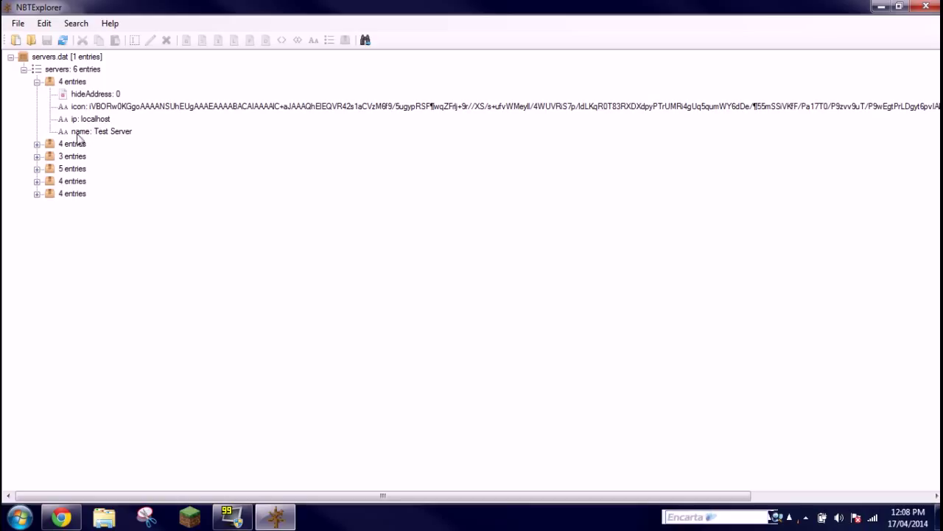
pyautogui.click(100, 131)
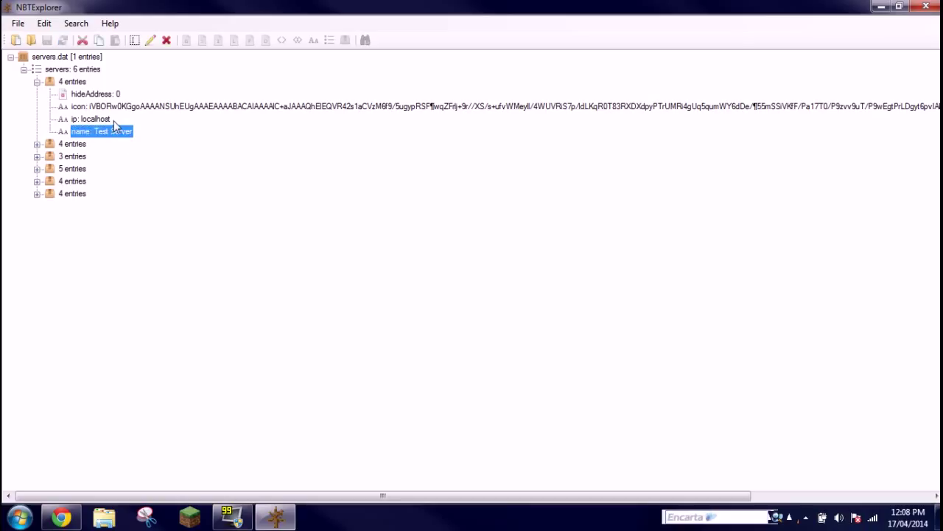
pyautogui.moveTo(155, 83)
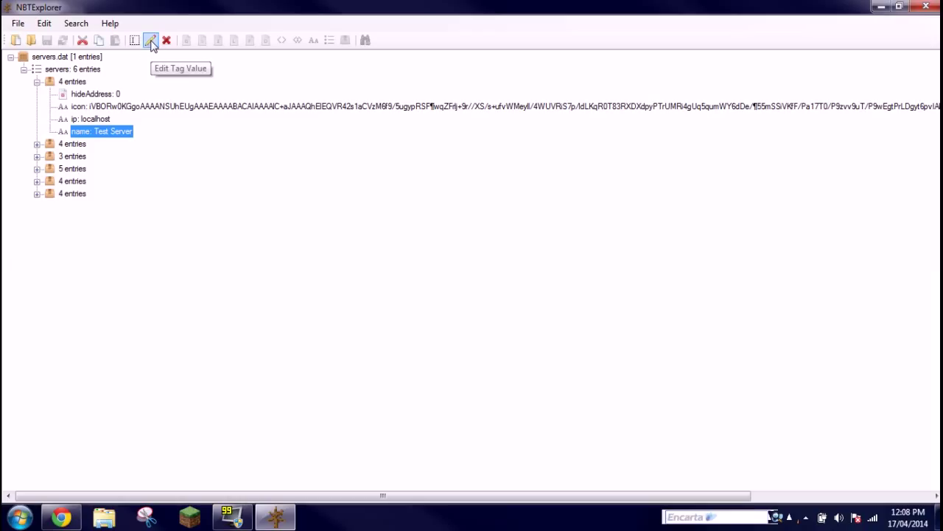
# Edit the first server's name value and re-enter Test Server in the Edit String dialog
pyautogui.click(151, 42)
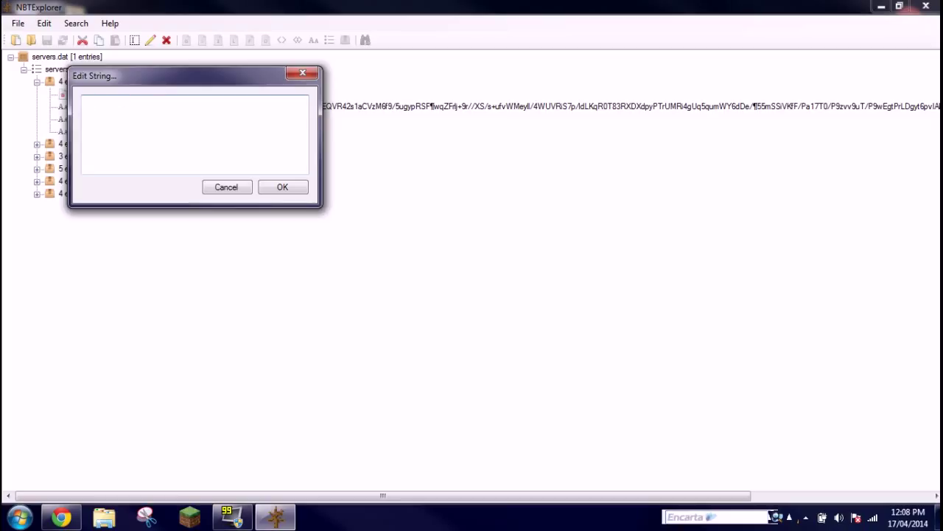
pyautogui.write('Te')
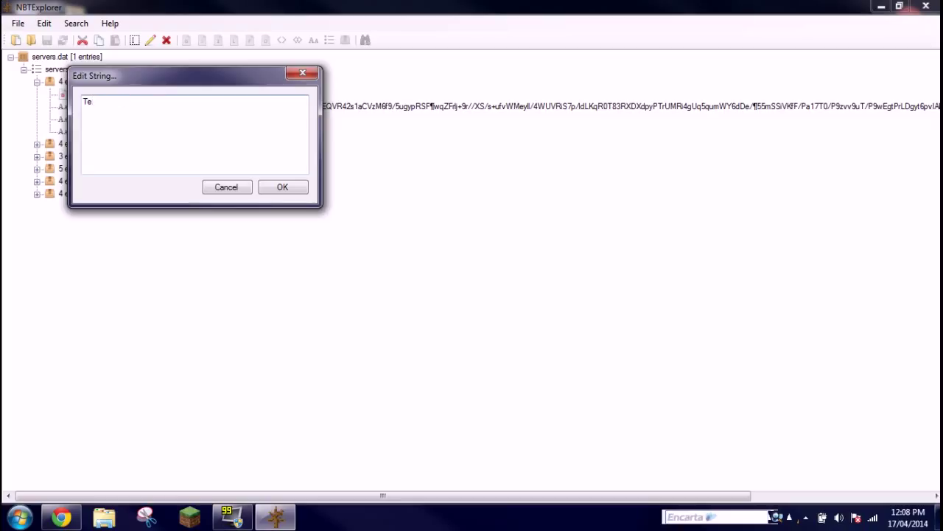
pyautogui.write('st Sever')
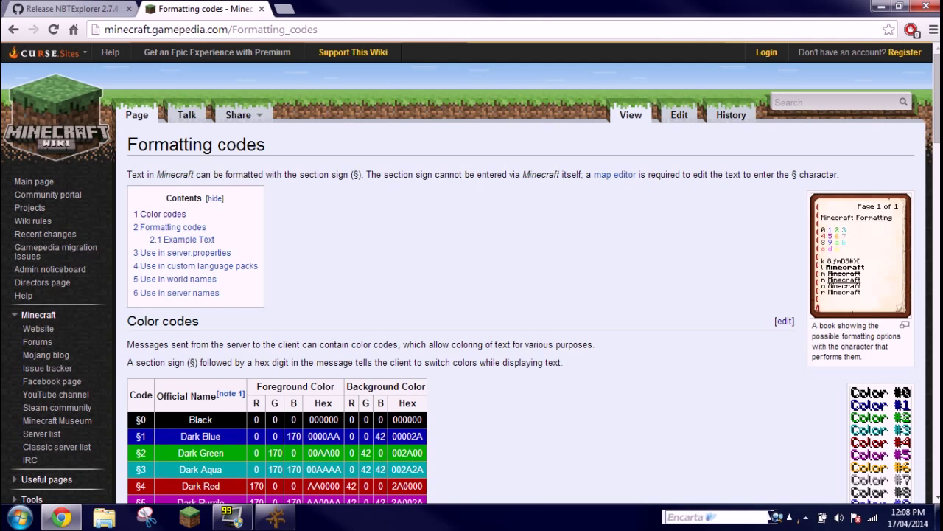
# Scroll the Formatting codes wiki page to the colour code table where §4 is Dark Red
pyautogui.scroll(-3)
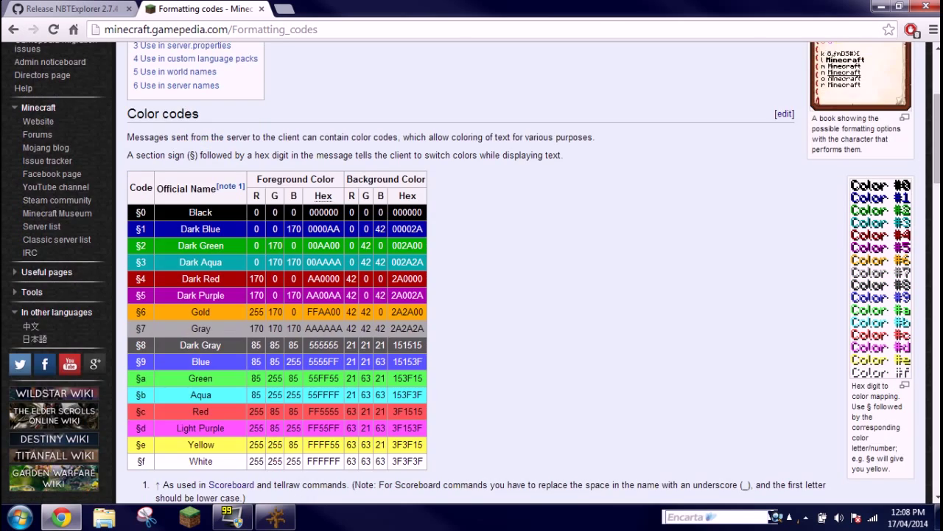
pyautogui.scroll(-3)
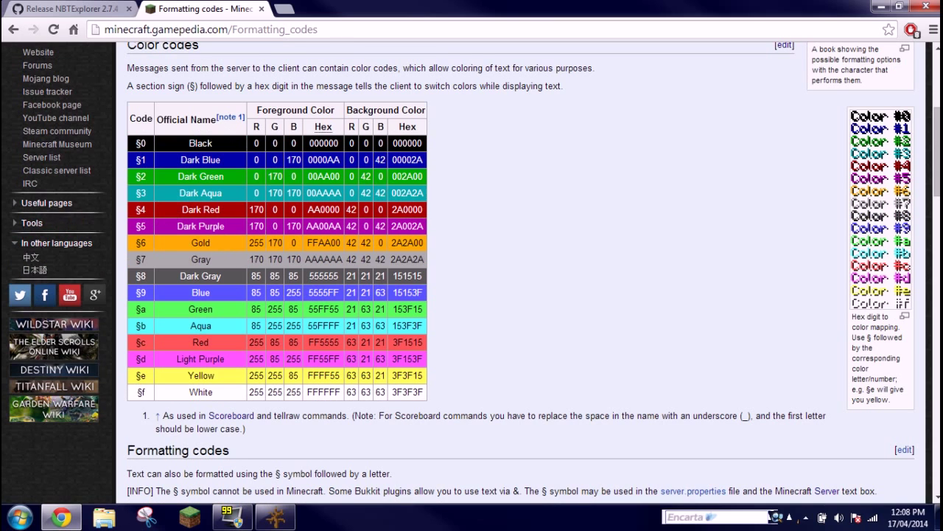
pyautogui.moveTo(138, 210)
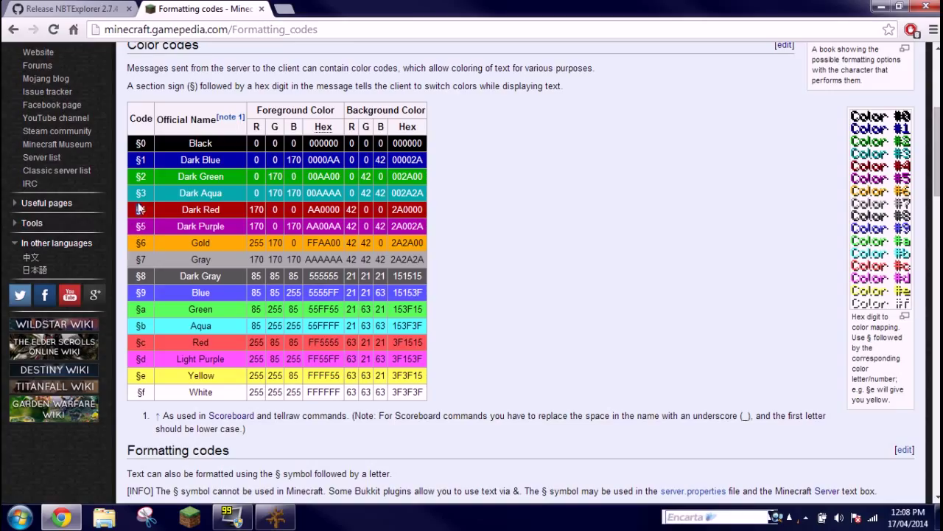
pyautogui.moveTo(195, 115)
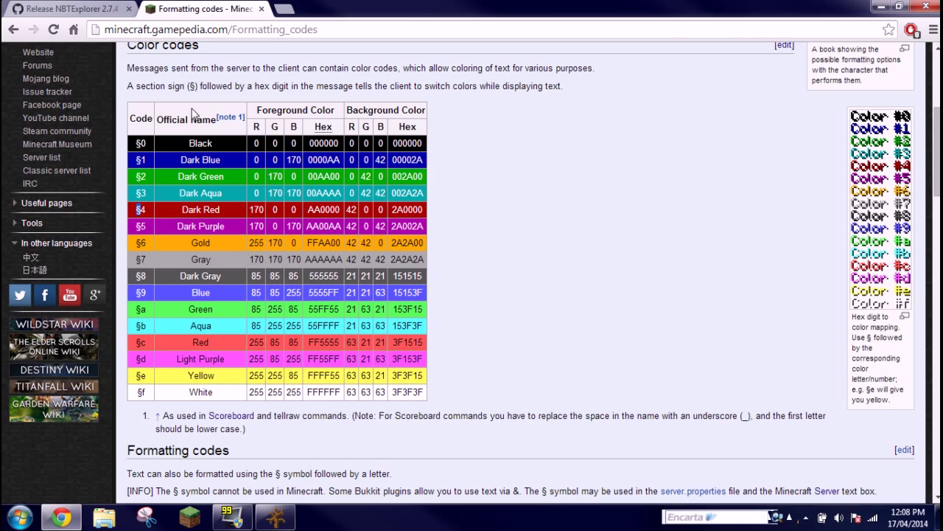
pyautogui.moveTo(247, 419)
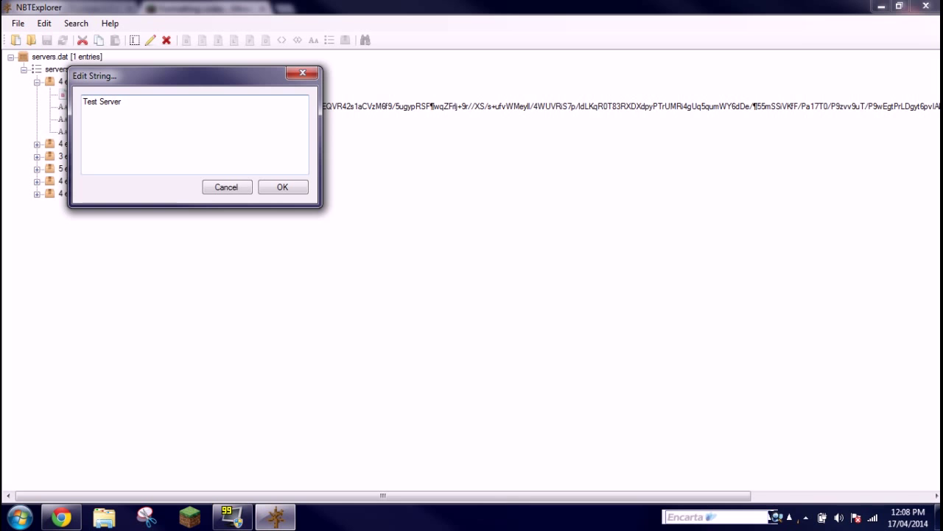
# Prefix the name with §4 and confirm it as §4Test Server for dark red
pyautogui.write('§')
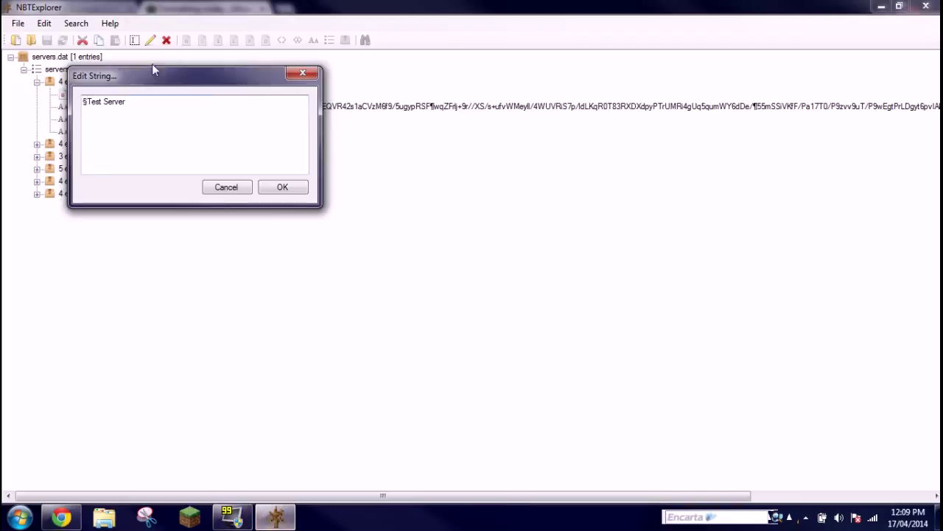
pyautogui.write('4')
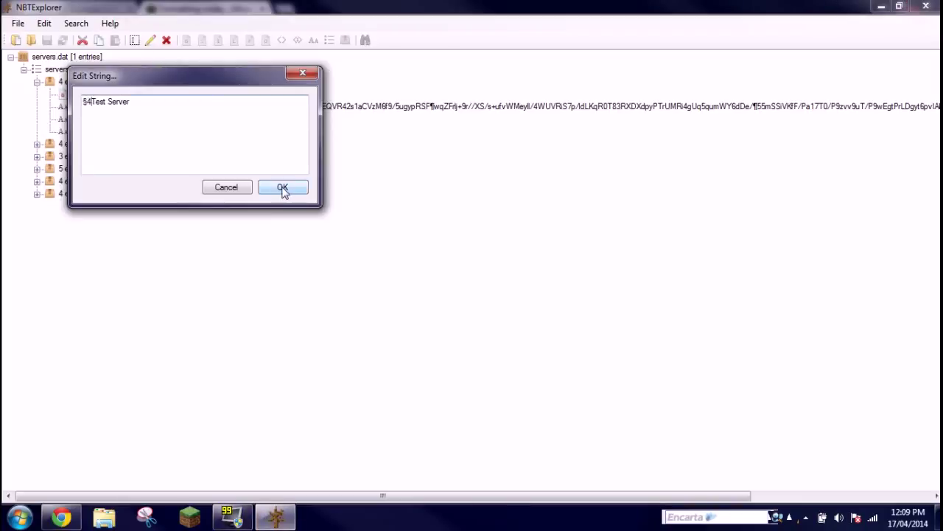
pyautogui.click(283, 186)
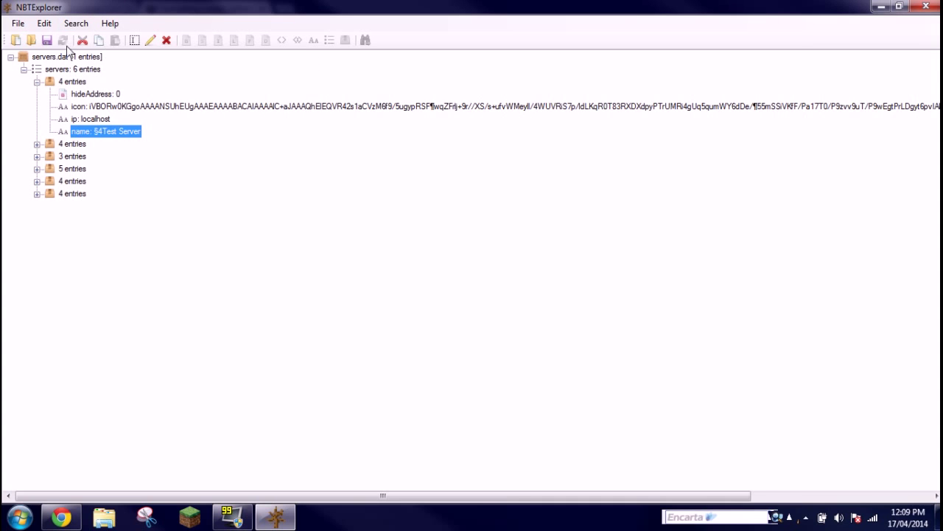
pyautogui.moveTo(47, 39)
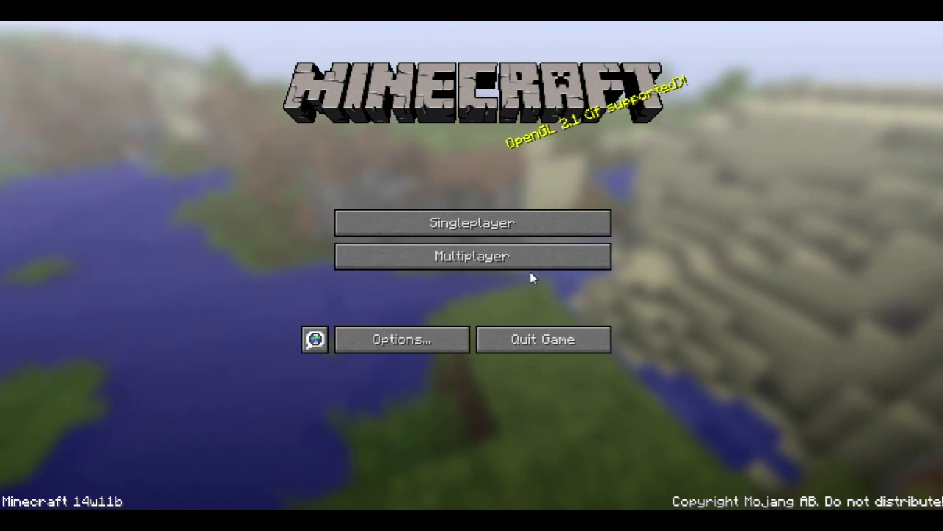
# View Test Server's edit screen in Minecraft's multiplayer list, clearing stray characters from the name
pyautogui.click(471, 257)
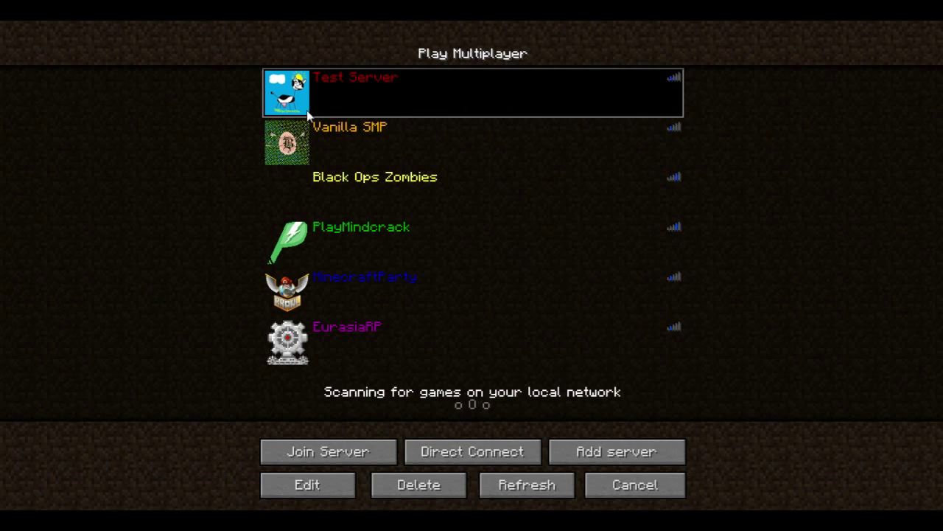
pyautogui.click(307, 483)
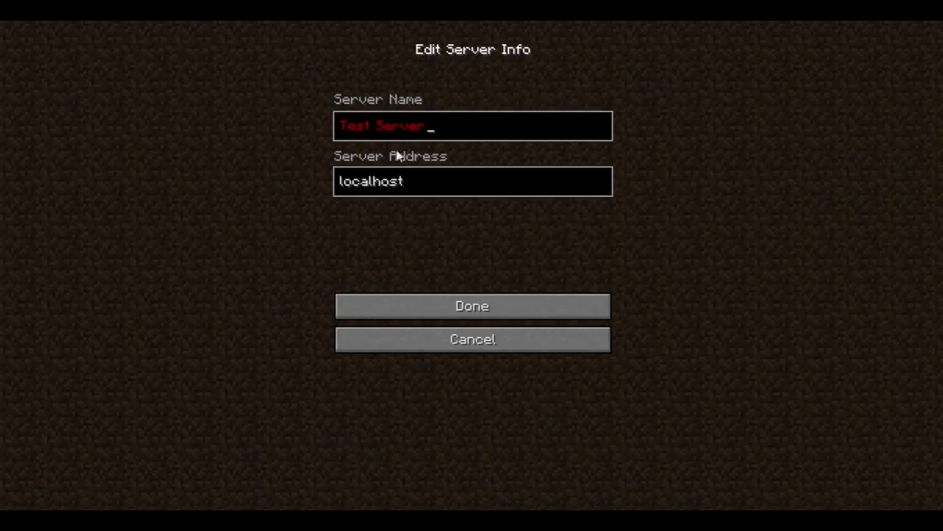
pyautogui.write('shfns_jk')
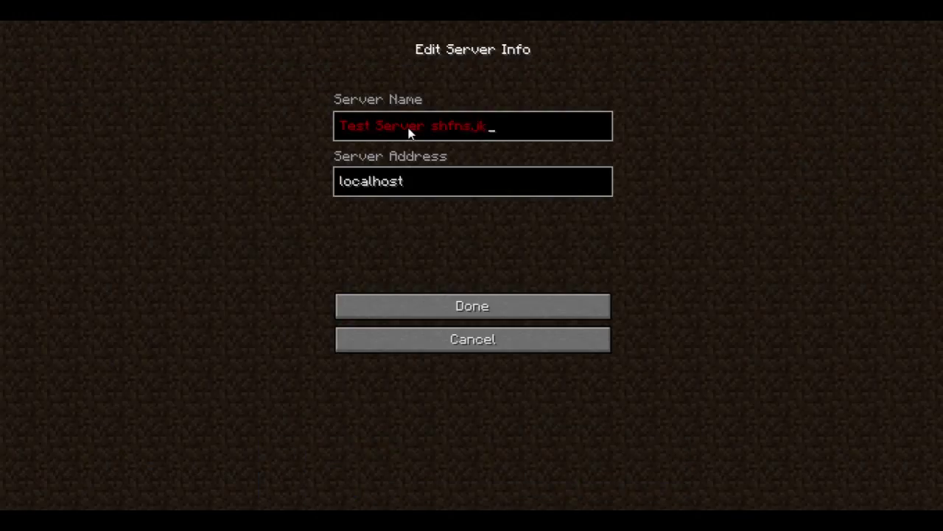
pyautogui.press('BackSpace')
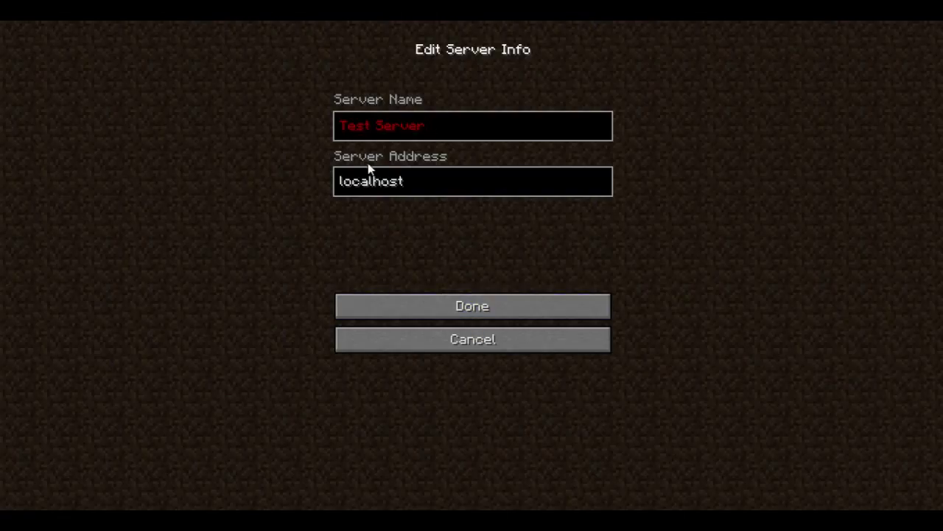
# Cancel out of the server edit screen and return to NBTExplorer with servers.dat
pyautogui.click(471, 126)
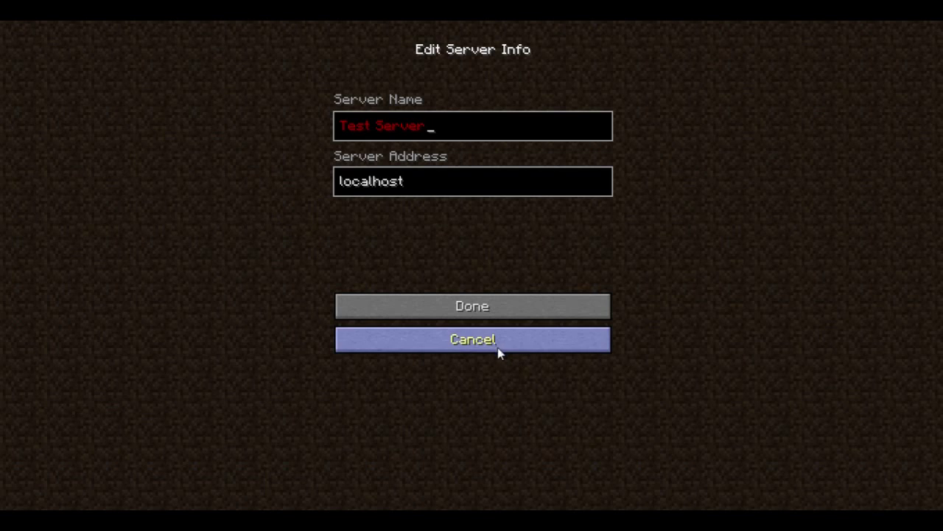
pyautogui.click(471, 339)
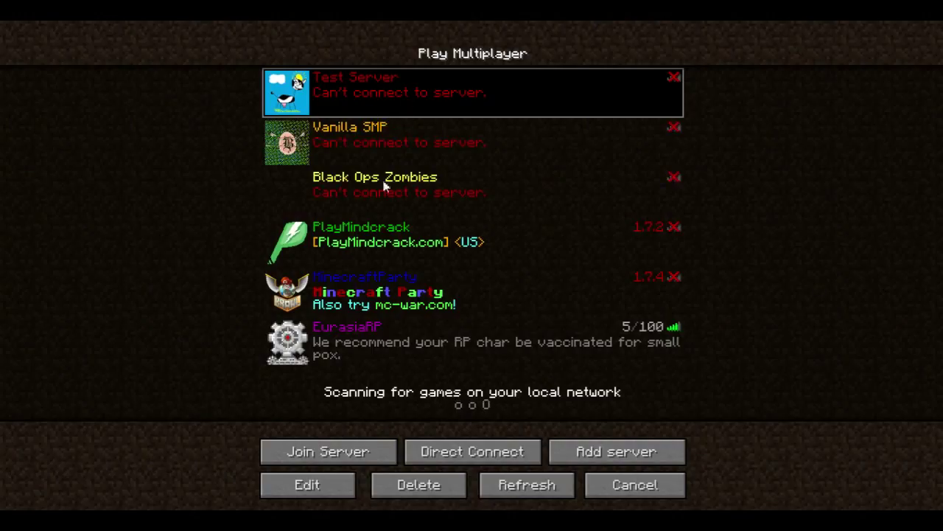
pyautogui.click(384, 184)
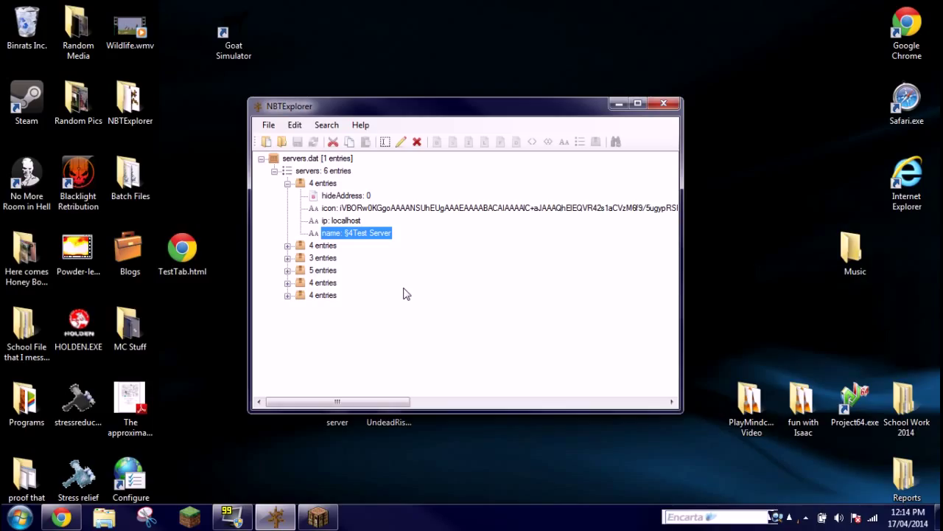
pyautogui.moveTo(392, 286)
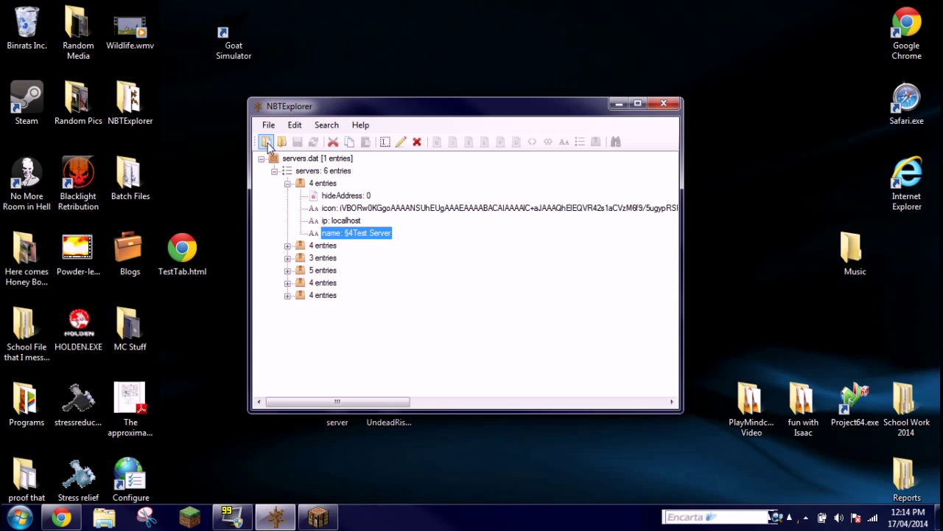
# Load the Minecraft saves folder and expand the Cowie'sContraptions world to show level.dat
pyautogui.click(268, 124)
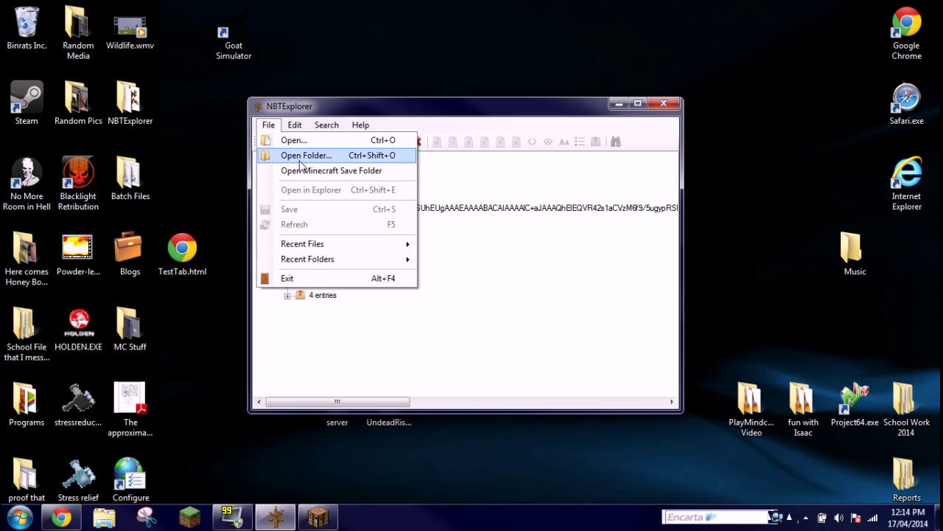
pyautogui.click(307, 155)
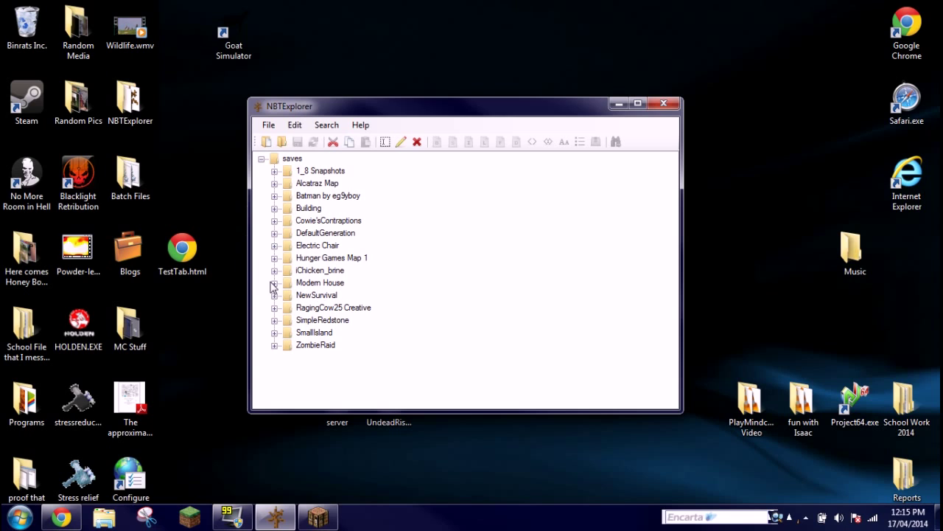
pyautogui.moveTo(294, 254)
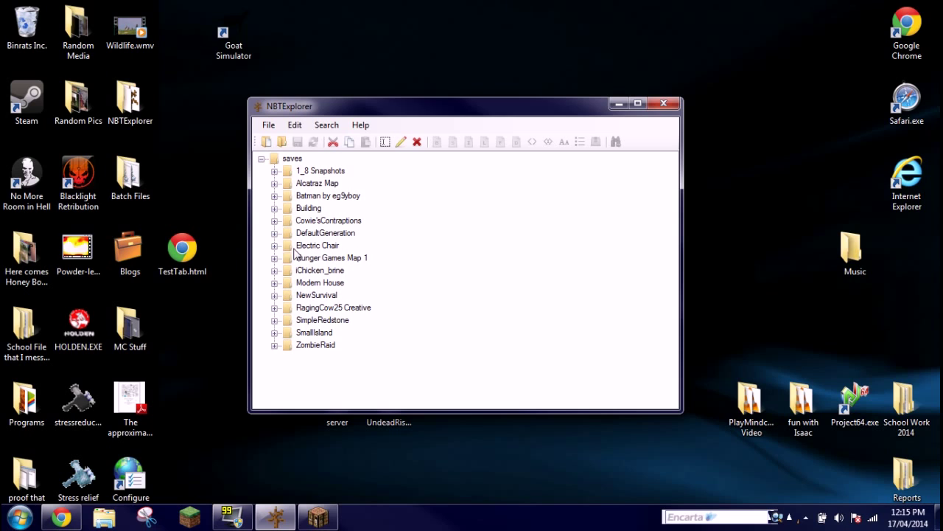
pyautogui.click(275, 221)
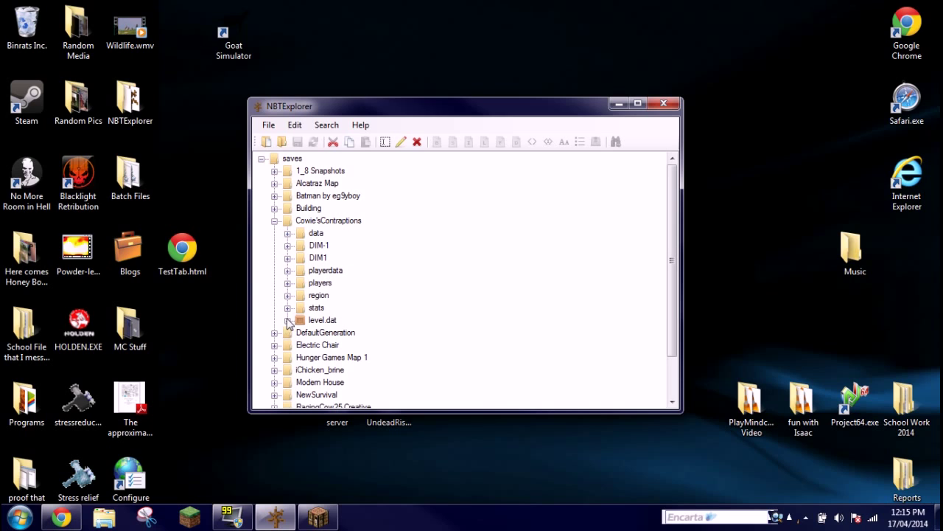
# Edit the LevelName tag in level.dat and insert the gold code §6 before Cowie'sContraptions
pyautogui.click(289, 319)
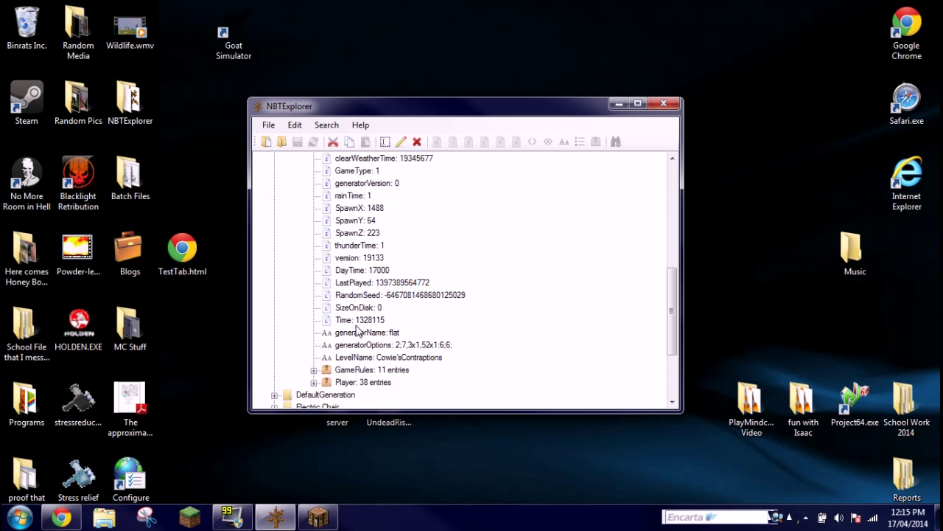
pyautogui.scroll(-3)
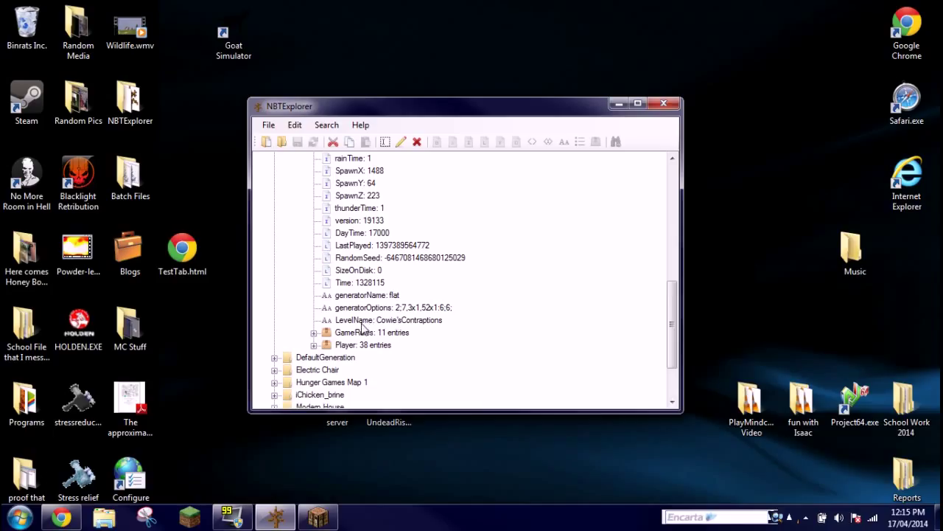
pyautogui.click(389, 319)
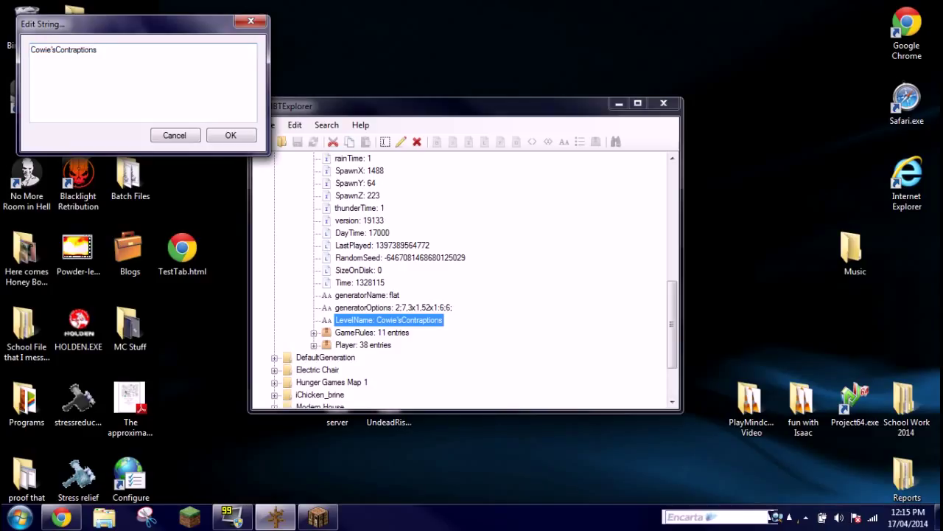
pyautogui.write('s')
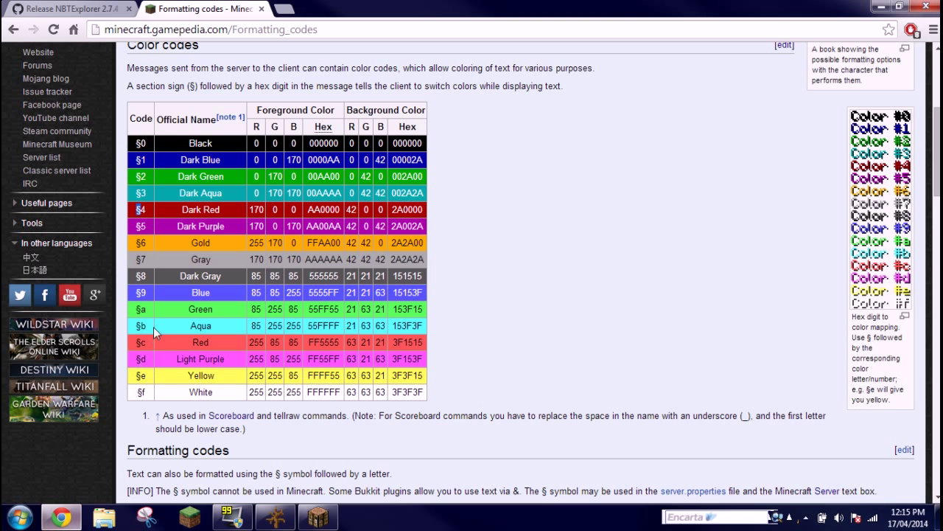
pyautogui.moveTo(156, 333)
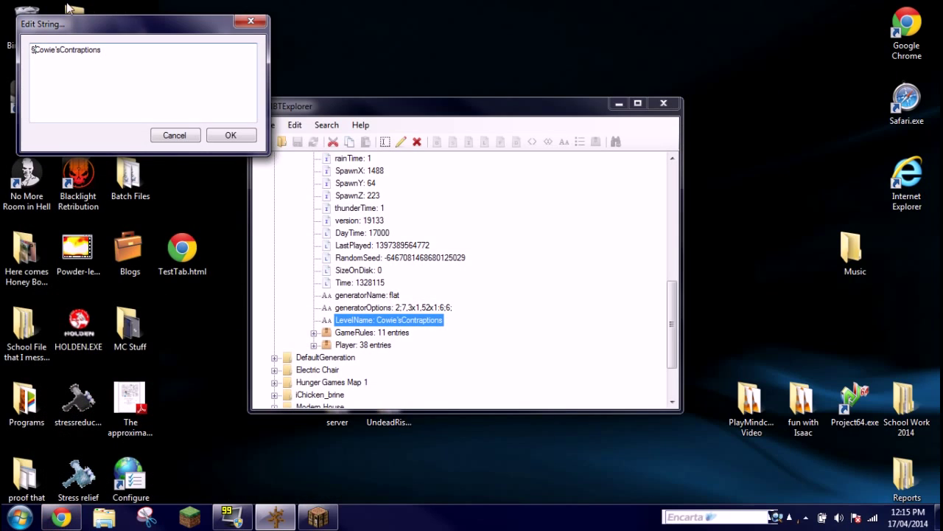
pyautogui.write('§6')
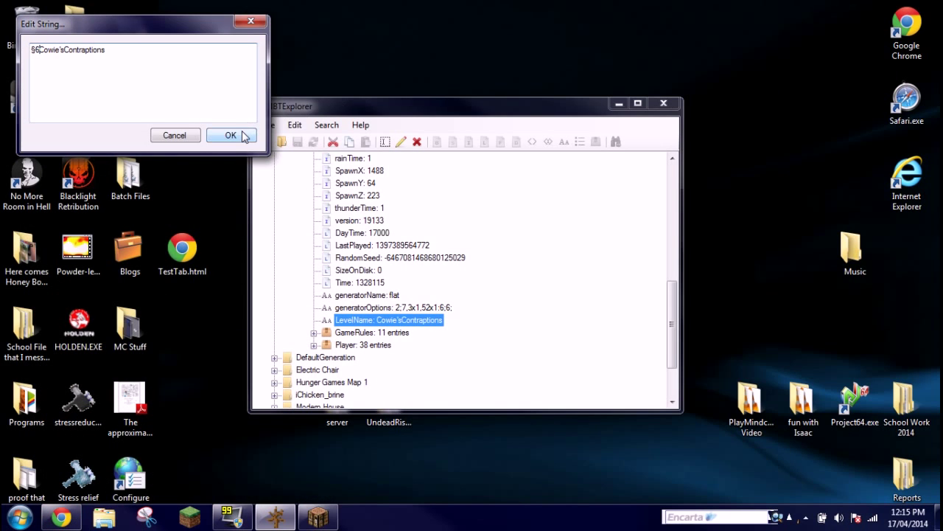
# Confirm §6Cowie'sContraptions and view it in gold in the singleplayer world list
pyautogui.click(230, 136)
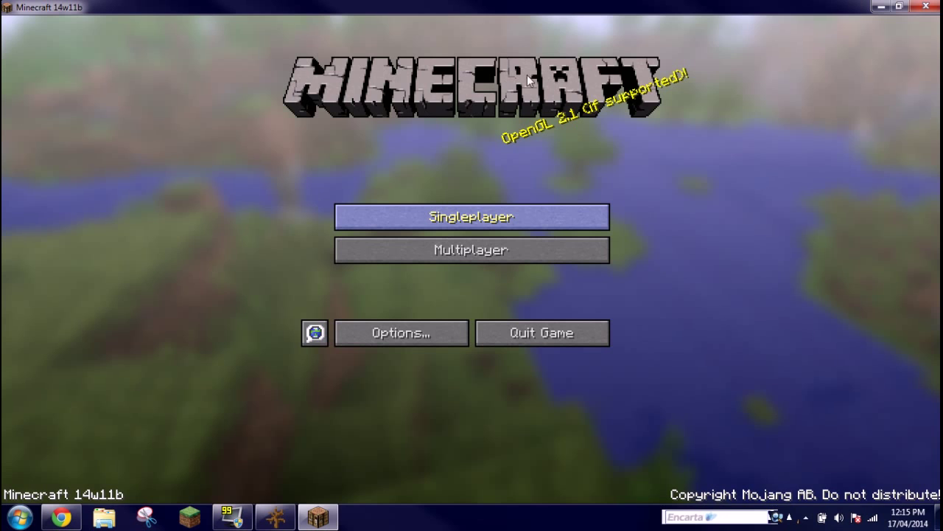
pyautogui.click(470, 215)
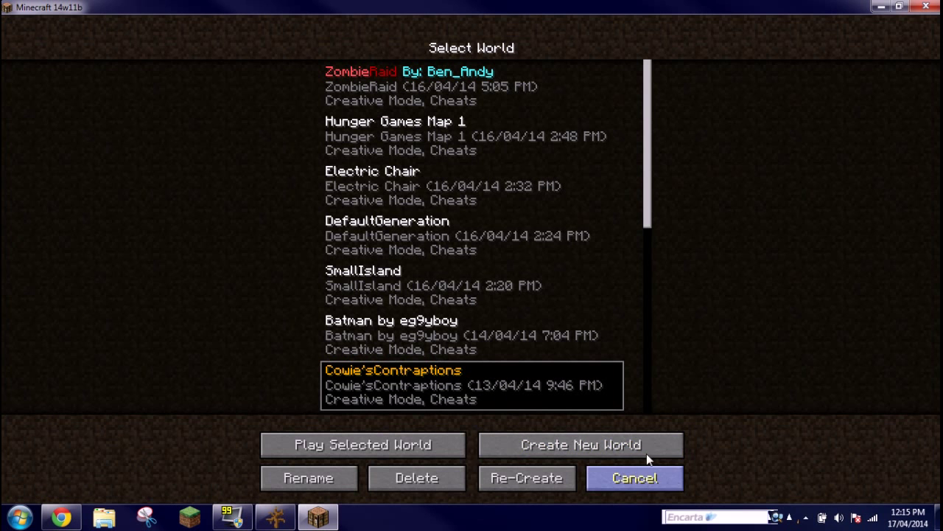
pyautogui.click(634, 477)
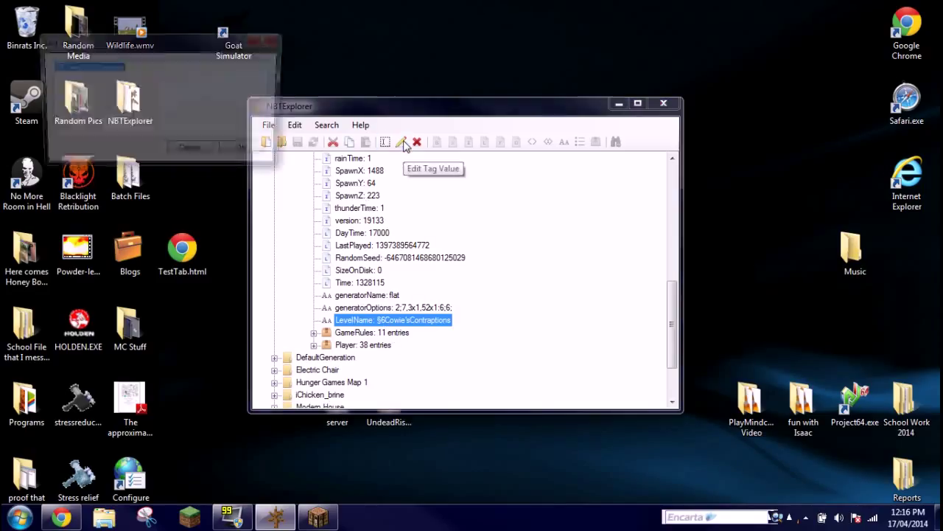
# Add the bold code §l after §6 in LevelName and view the bold gold name in the world list
pyautogui.click(401, 141)
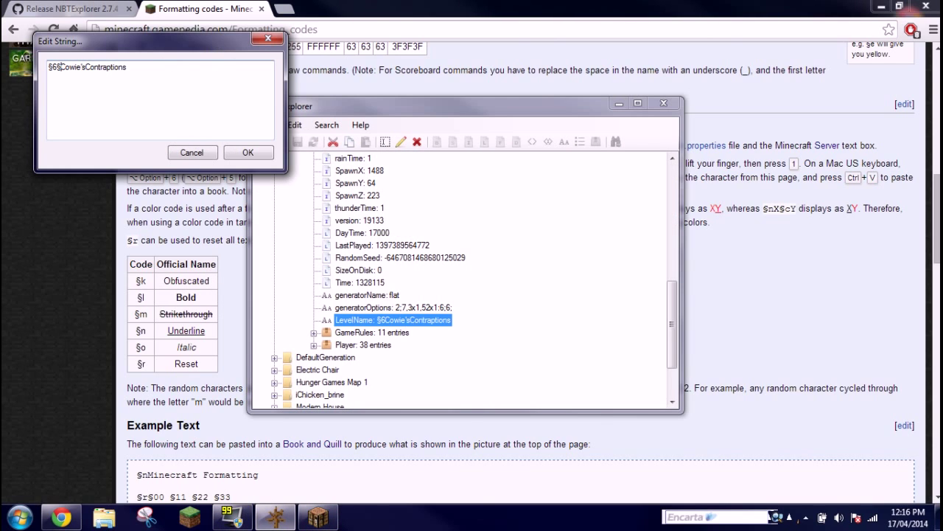
pyautogui.click(247, 152)
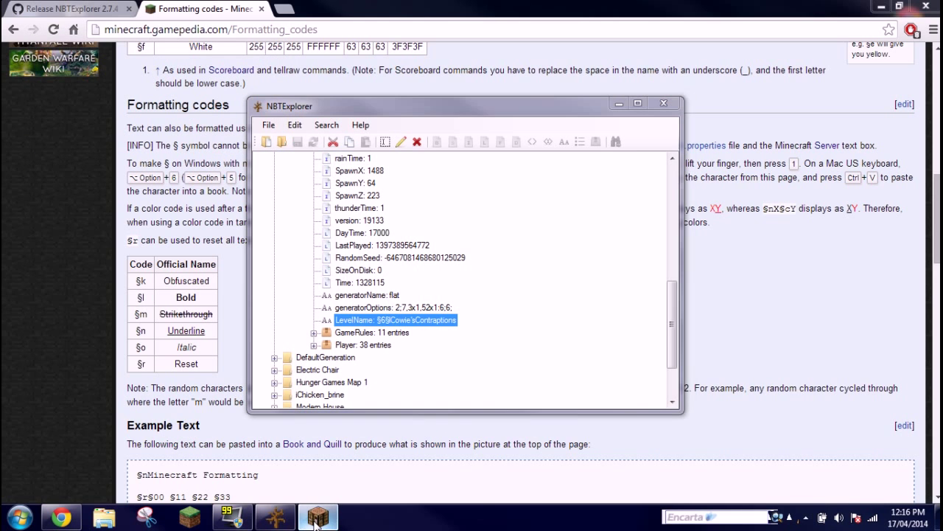
pyautogui.click(317, 516)
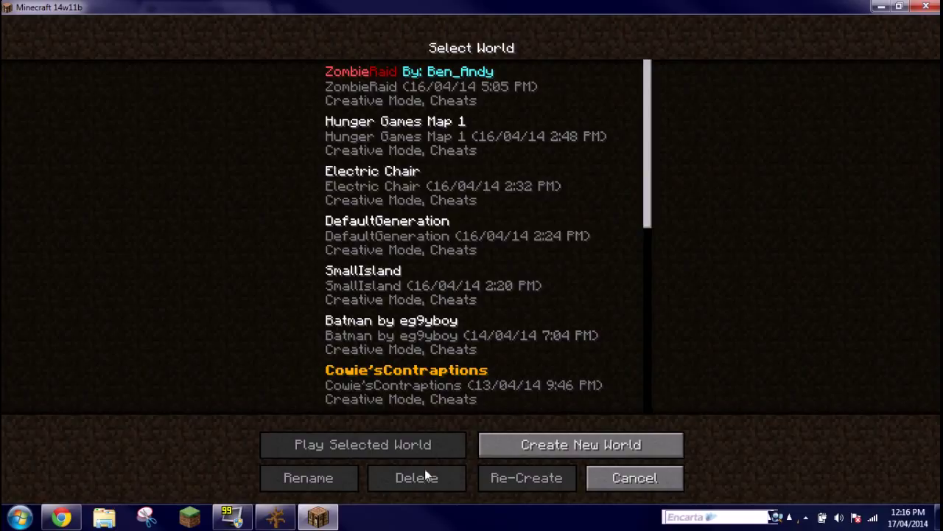
pyautogui.click(406, 383)
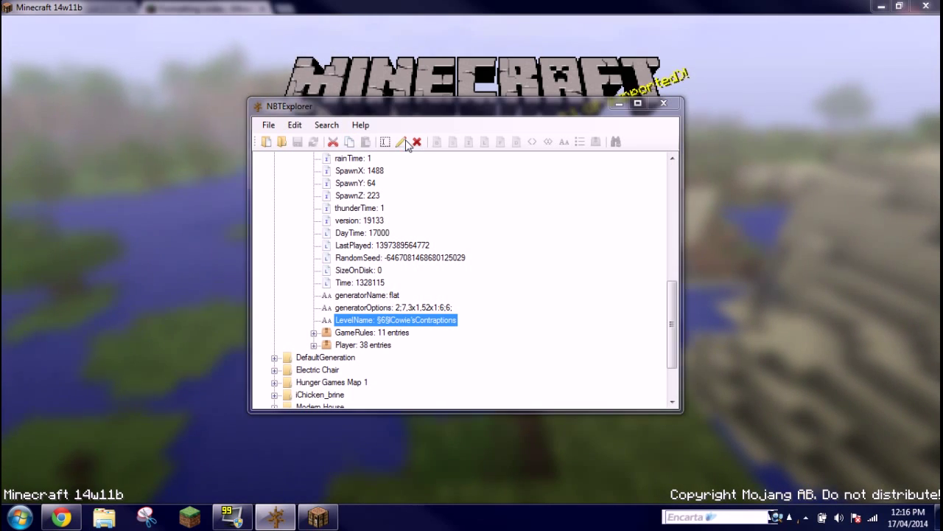
# Insert the obfuscation code §k into LevelName and view the scrambled gold name in the world list
pyautogui.click(401, 141)
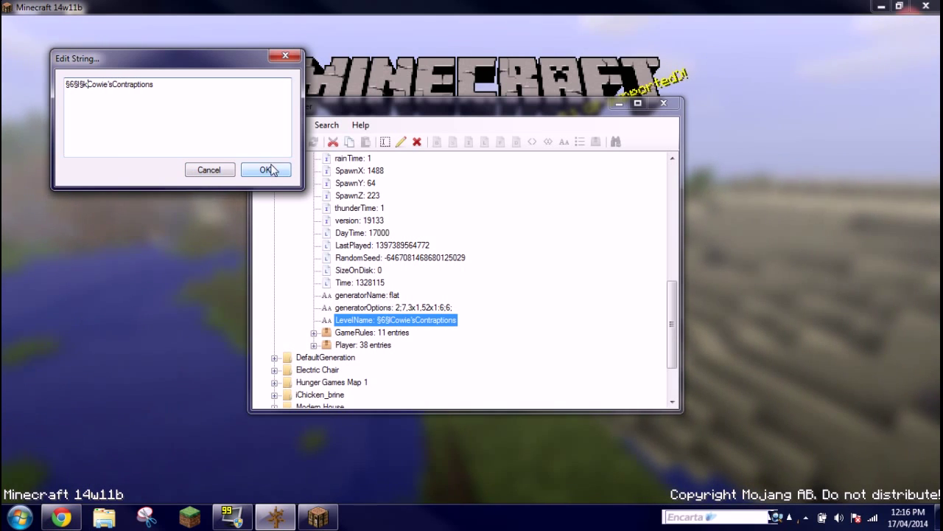
pyautogui.click(265, 170)
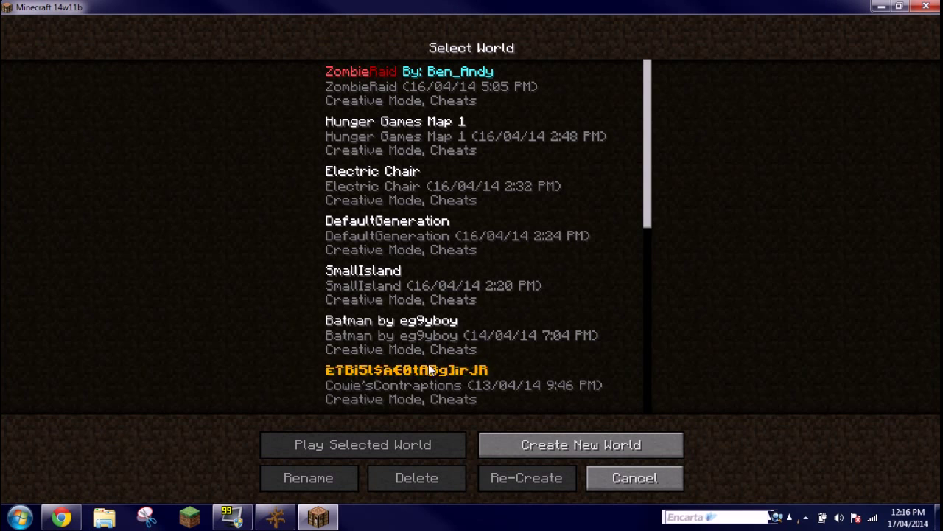
pyautogui.scroll(-3)
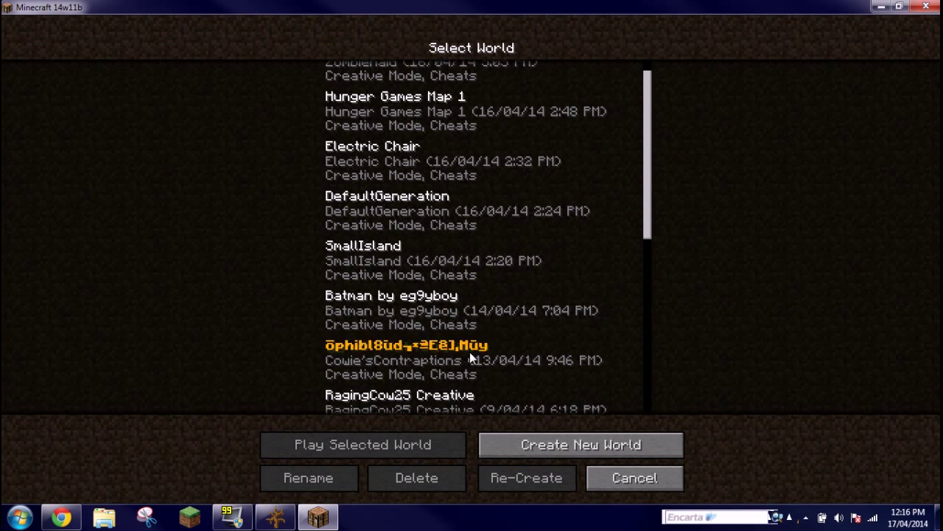
pyautogui.moveTo(640, 456)
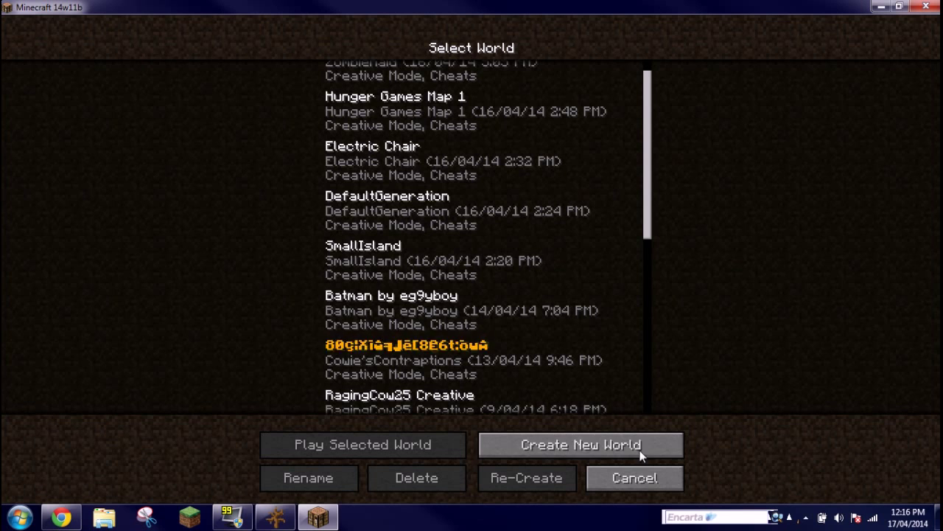
pyautogui.click(634, 477)
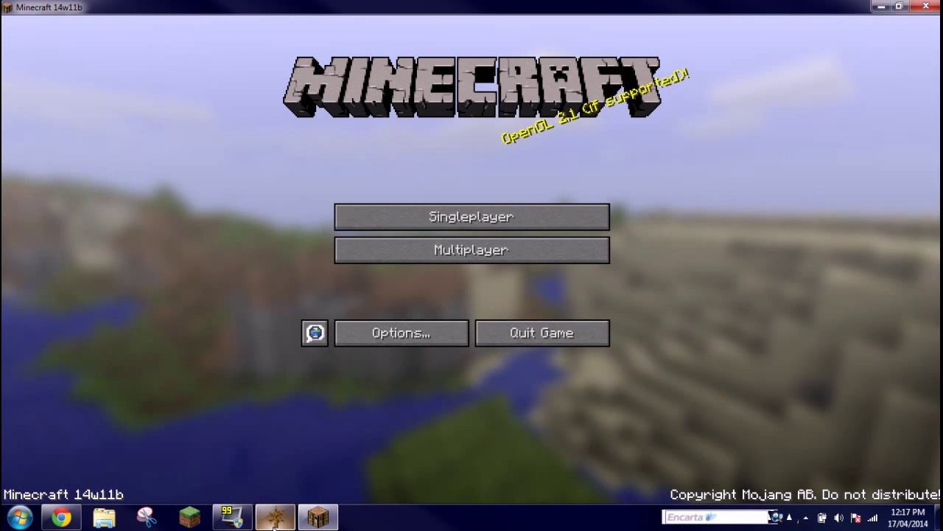
# Remove §k and put a second colour code before Contraptions, keeping Cowie's bold gold
pyautogui.click(275, 516)
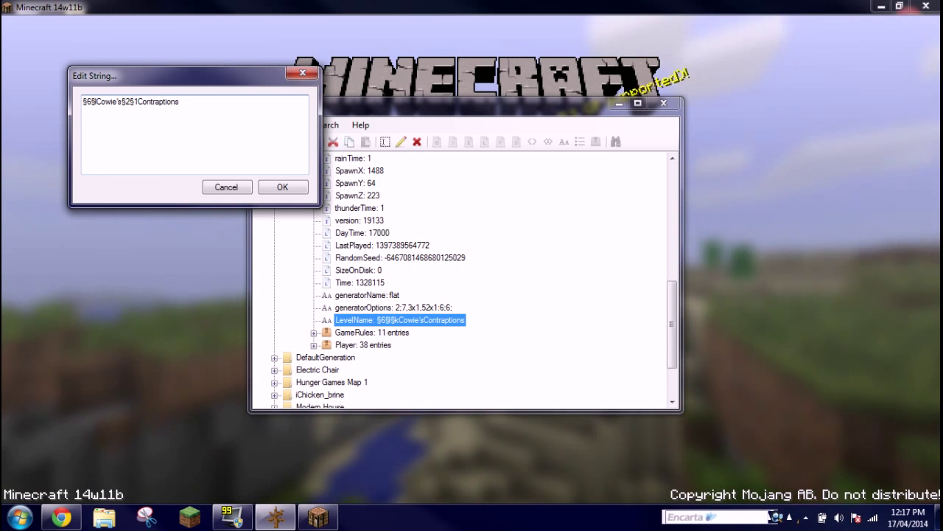
pyautogui.click(283, 186)
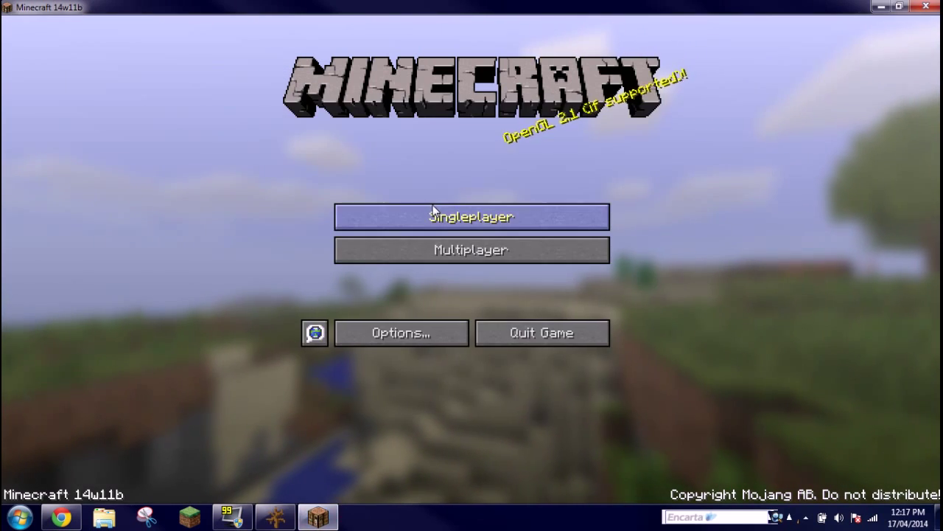
# View Cowie's in bold gold and Contraptions in blue (§9) in the world list, then return to NBTExplorer
pyautogui.click(471, 215)
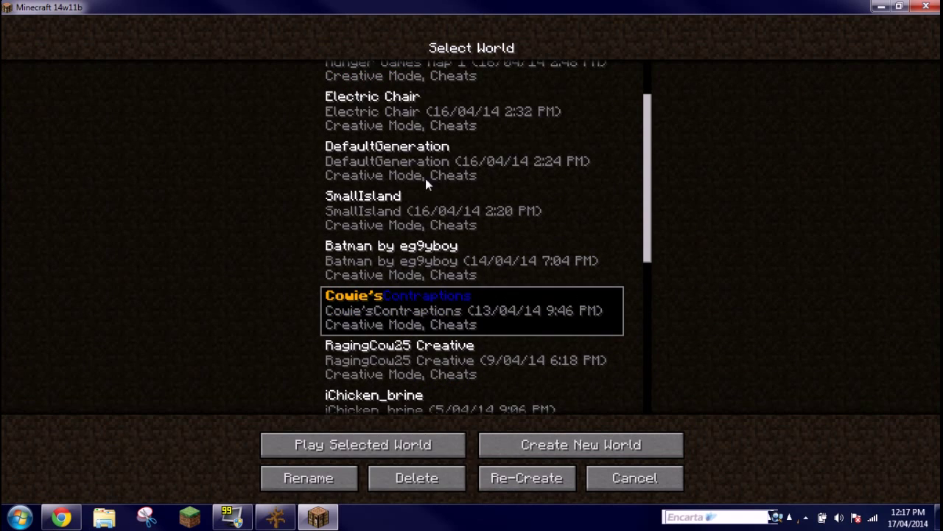
pyautogui.moveTo(401, 295)
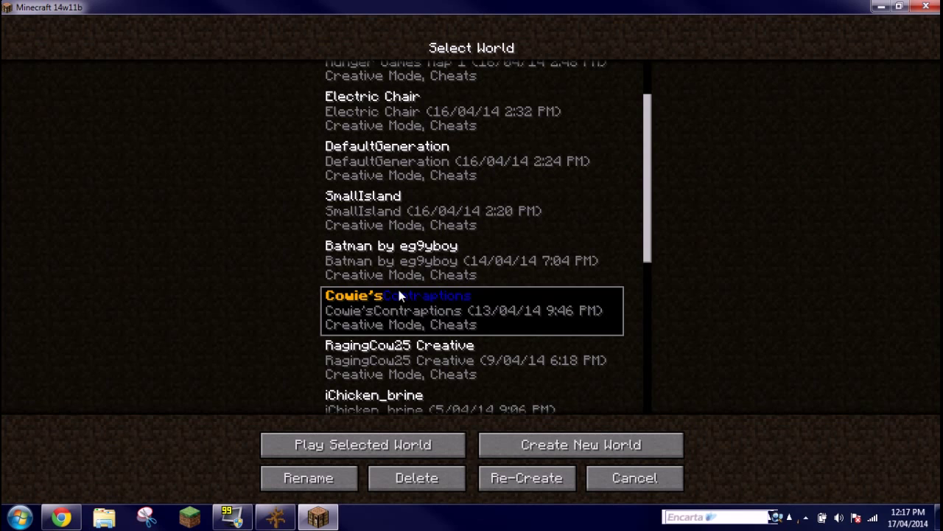
pyautogui.moveTo(528, 323)
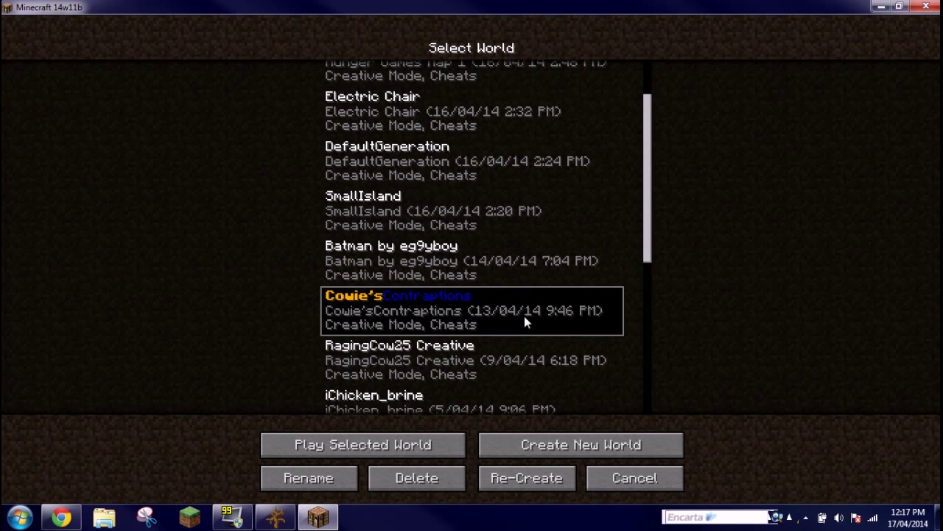
pyautogui.click(634, 478)
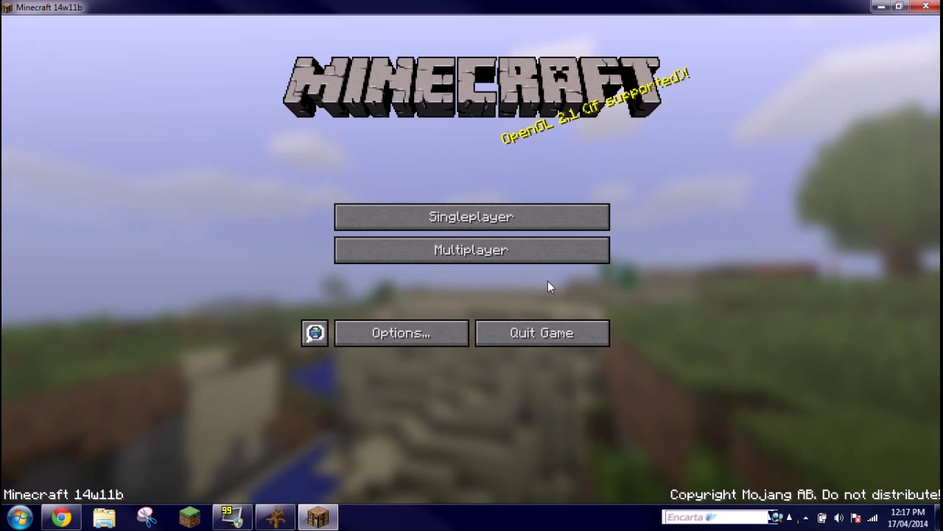
pyautogui.click(274, 516)
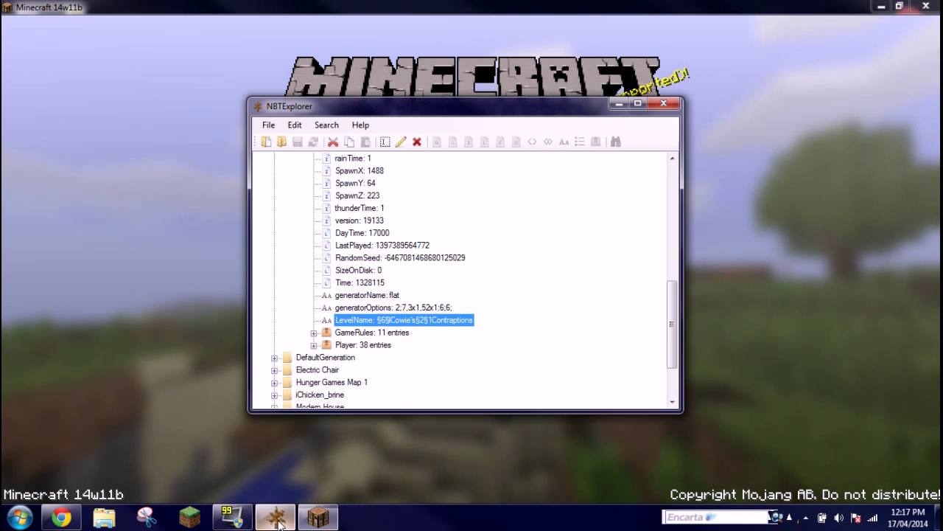